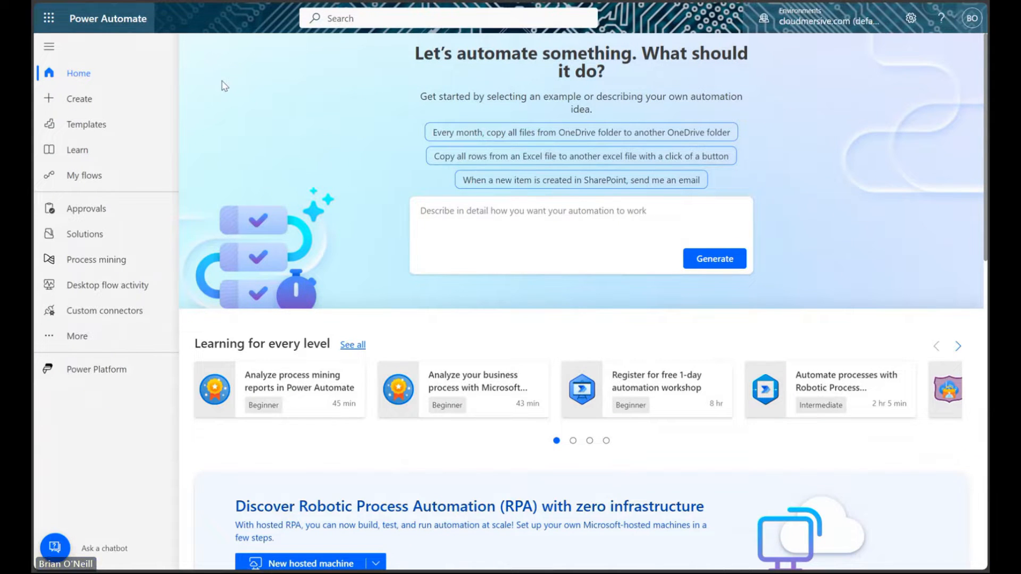
mouse_move(272, 44)
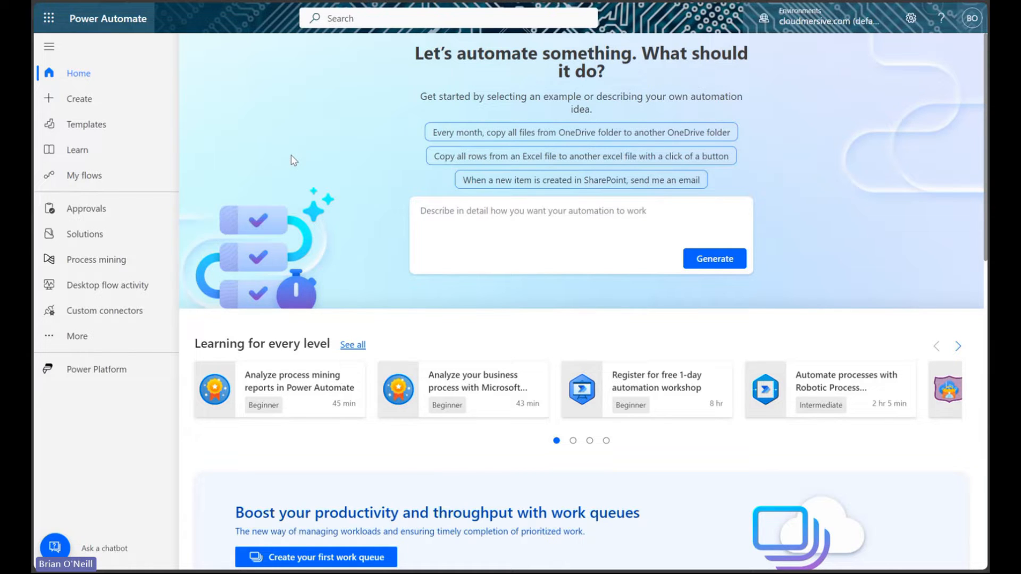
mouse_move(286, 161)
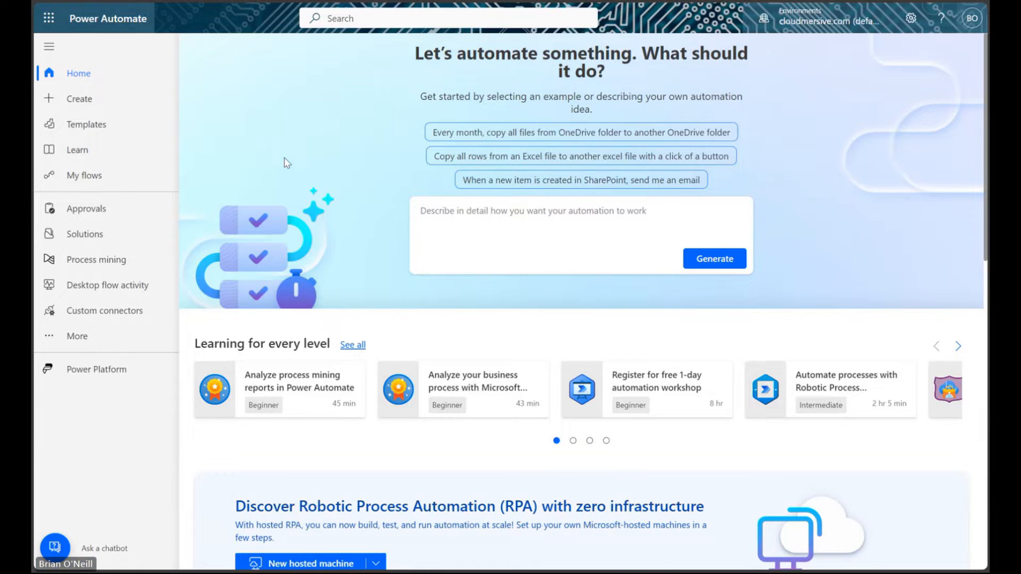
mouse_move(274, 158)
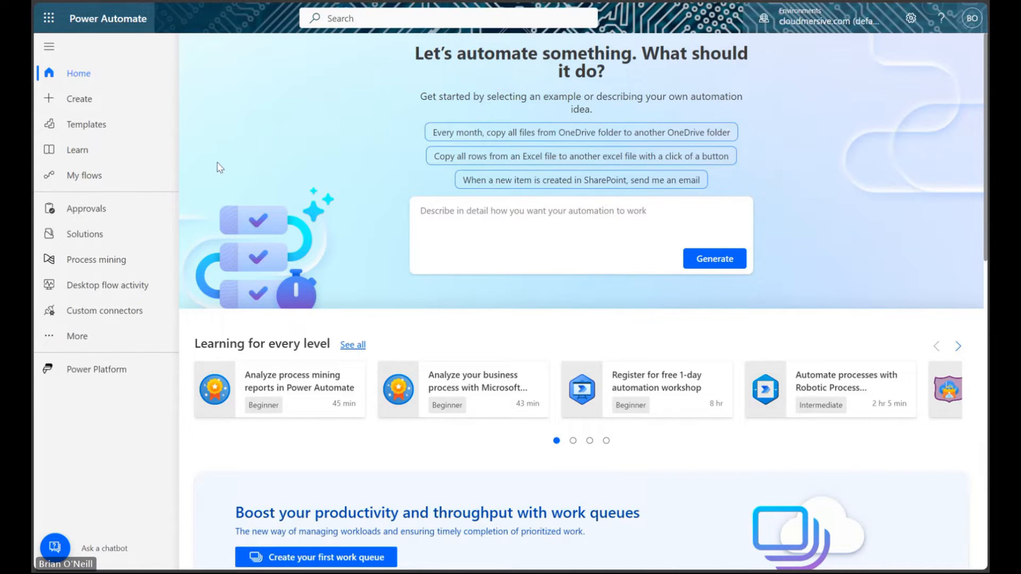
mouse_move(203, 156)
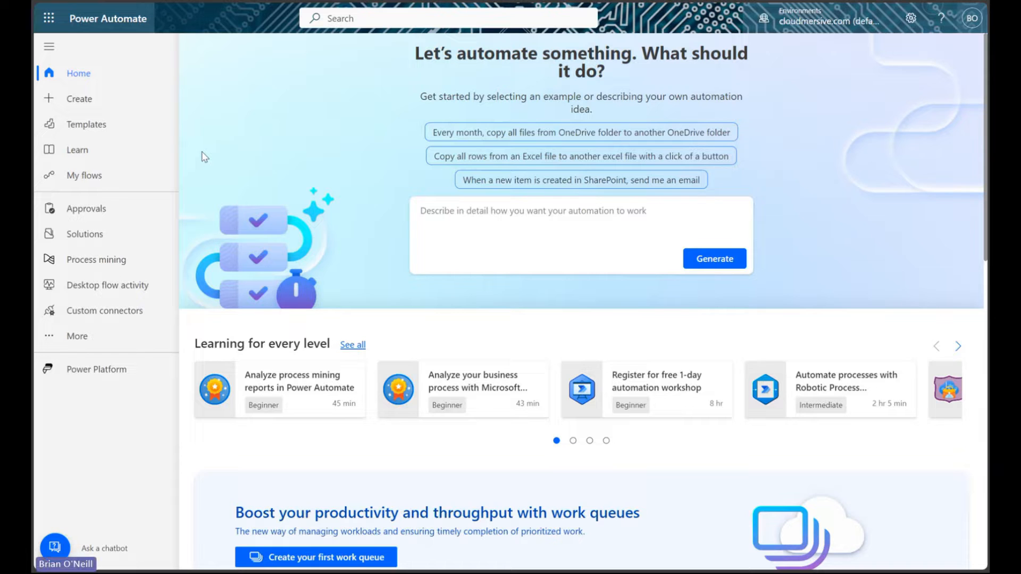
mouse_move(108, 100)
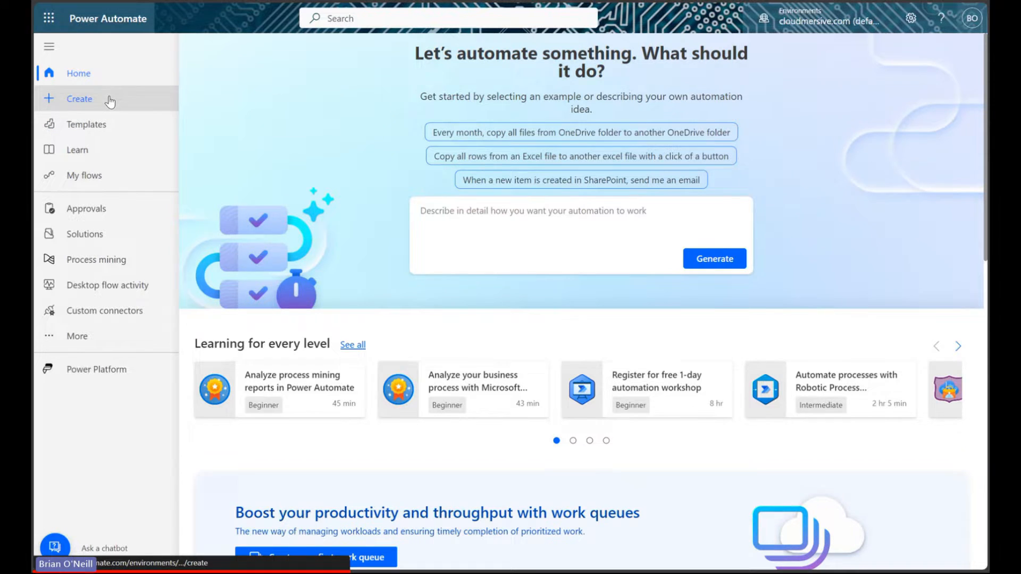
- Create a new instant cloud flow using the 'Manually trigger a flow' trigger
left_click(80, 99)
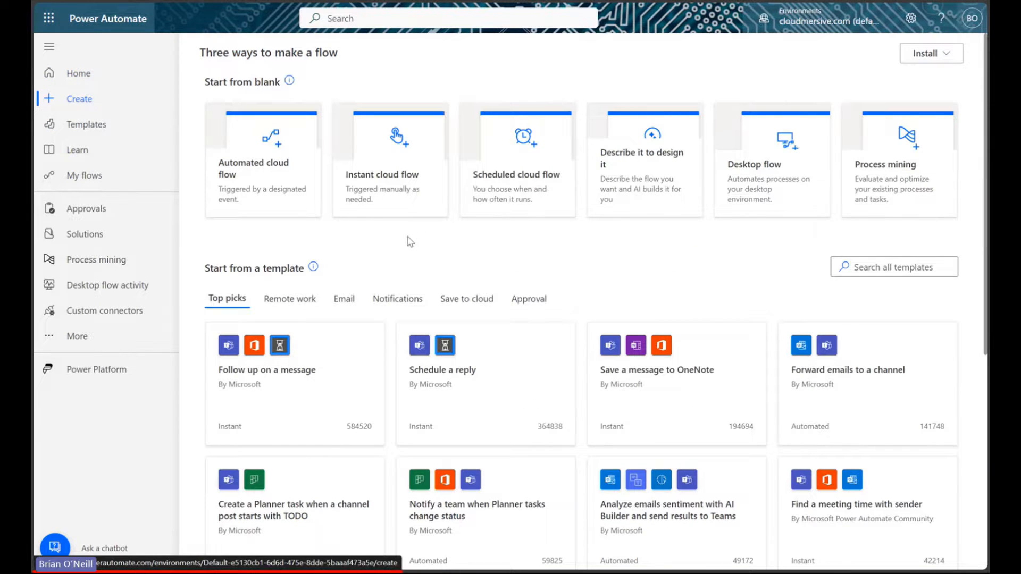
left_click(391, 159)
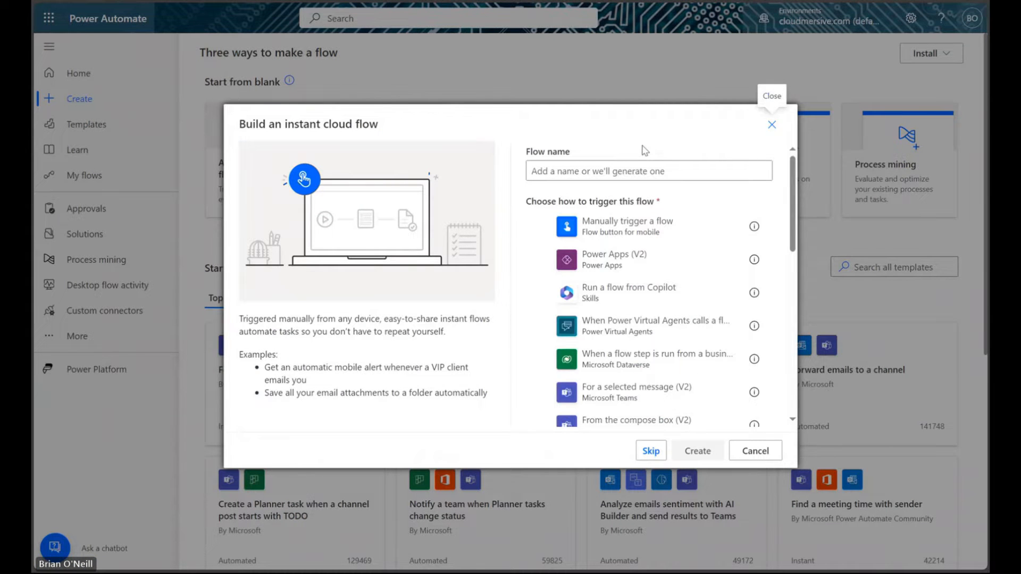
left_click(627, 226)
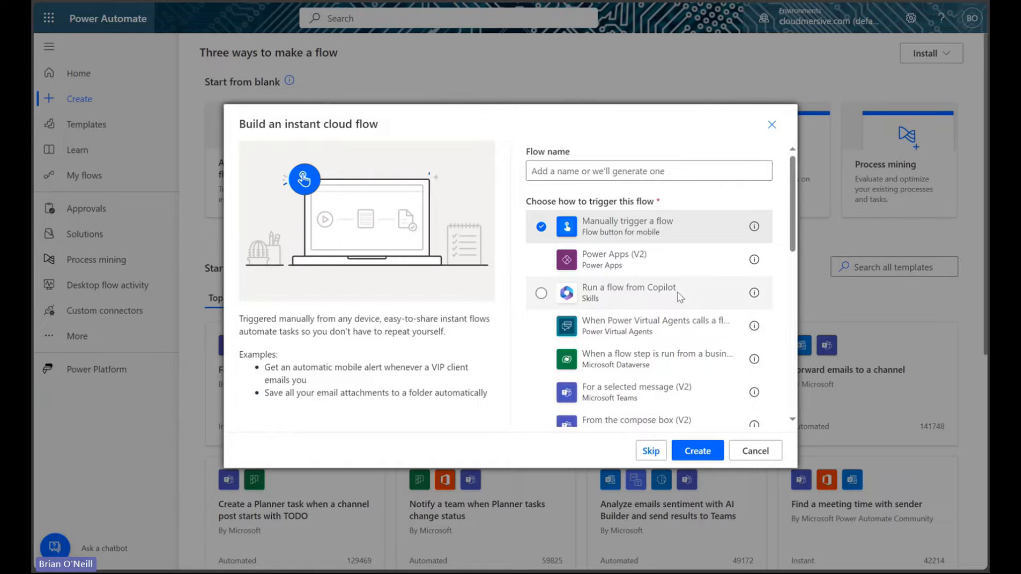
left_click(697, 450)
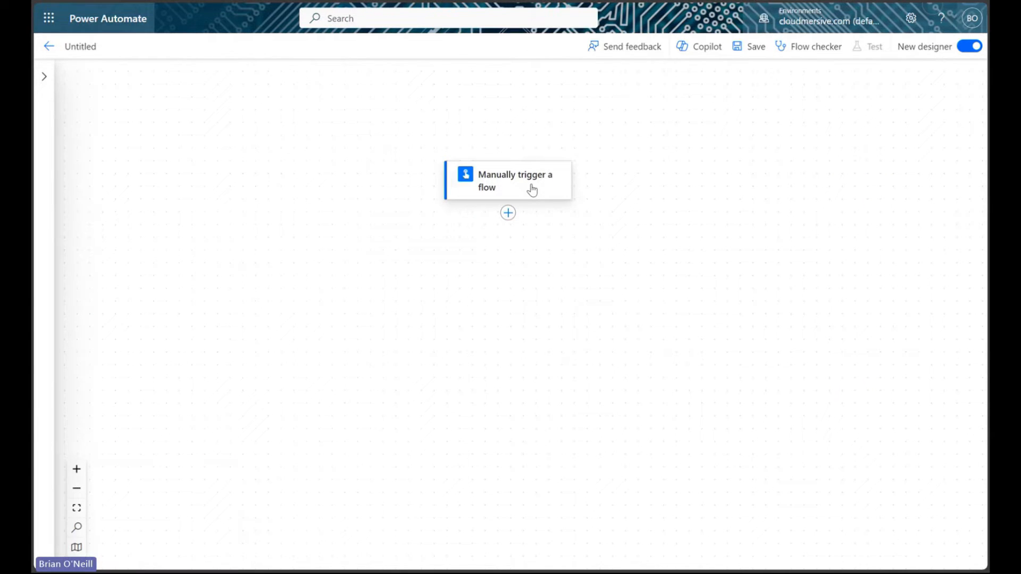
- Add File, Email, and a text input named 'File Name' to the manual trigger
left_click(514, 181)
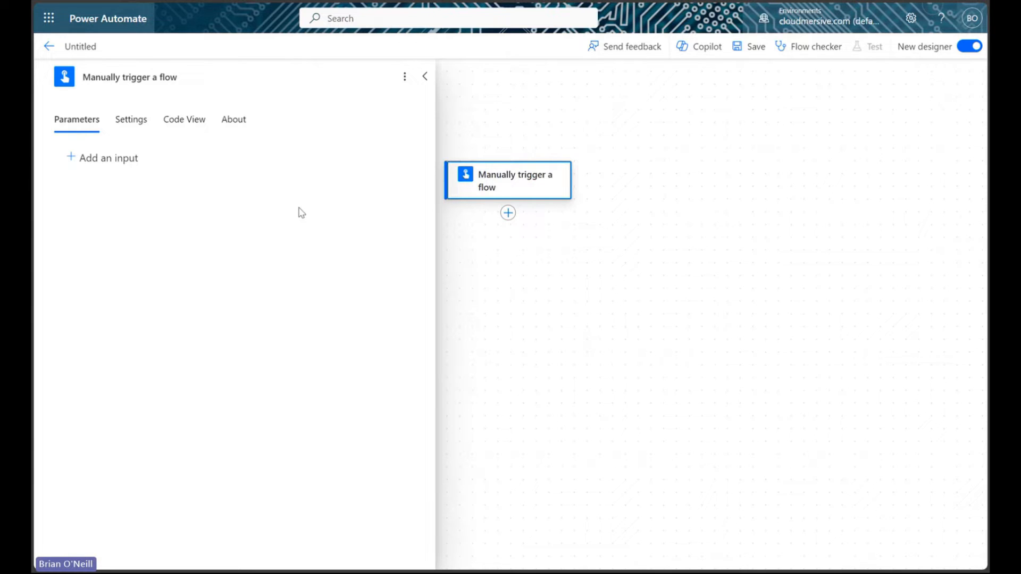
left_click(103, 158)
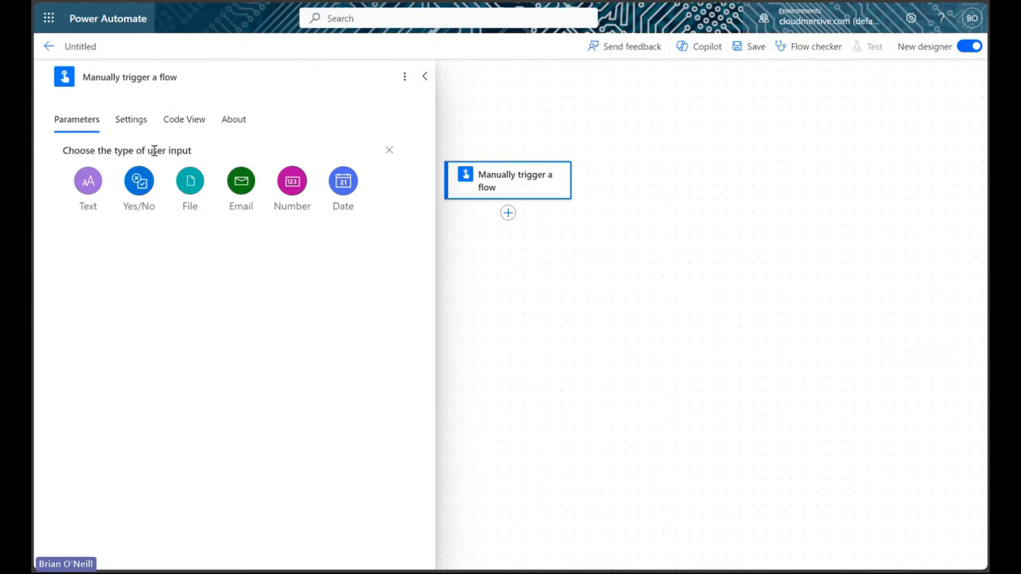
left_click(190, 181)
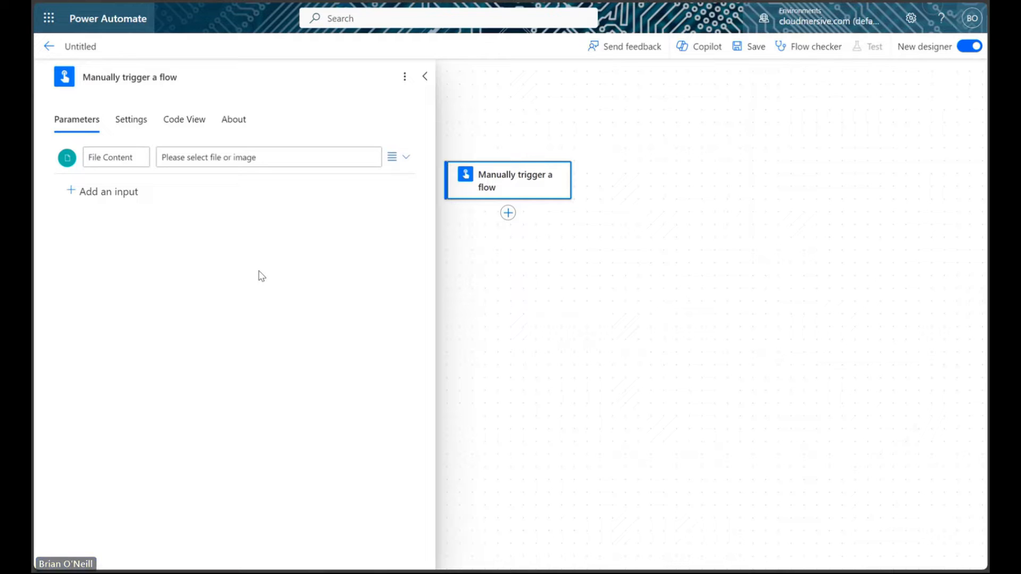
mouse_move(252, 253)
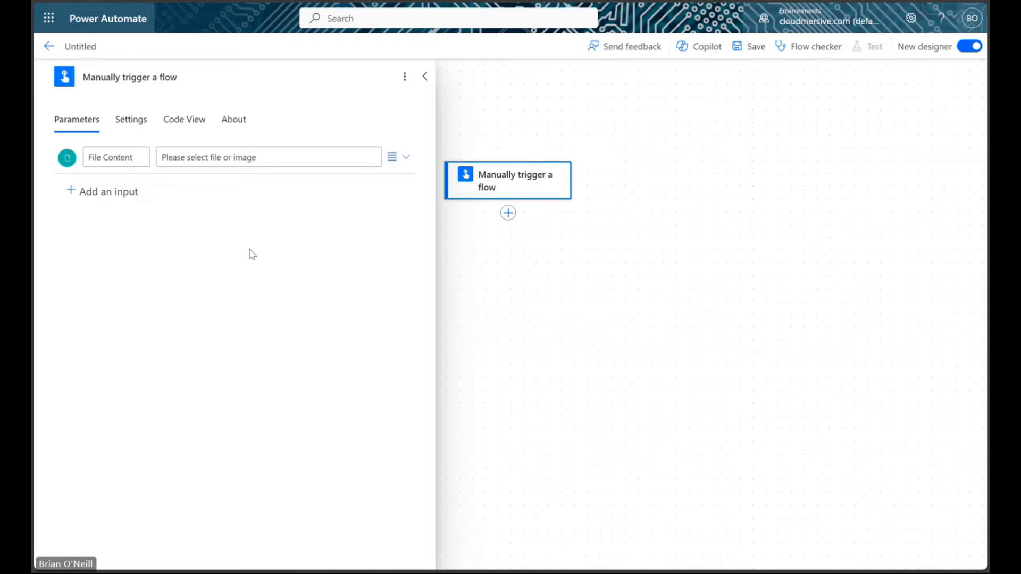
mouse_move(226, 244)
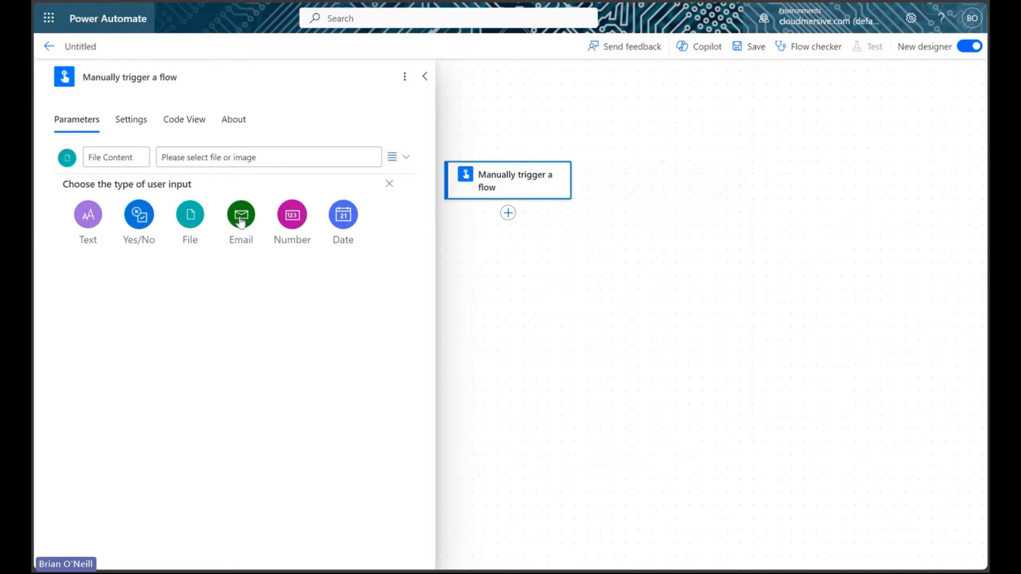
left_click(241, 214)
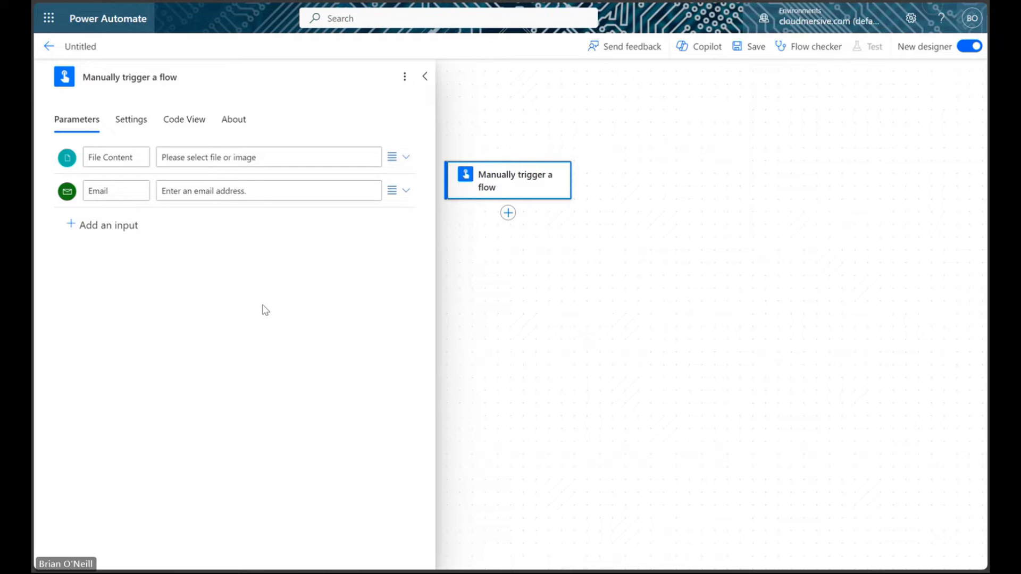
mouse_move(254, 305)
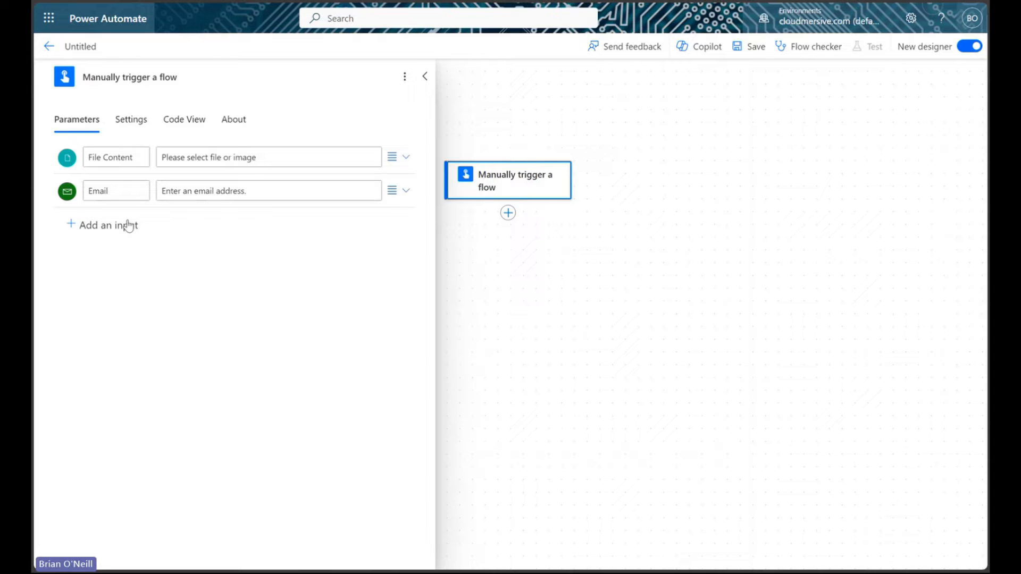
left_click(101, 225)
type("F")
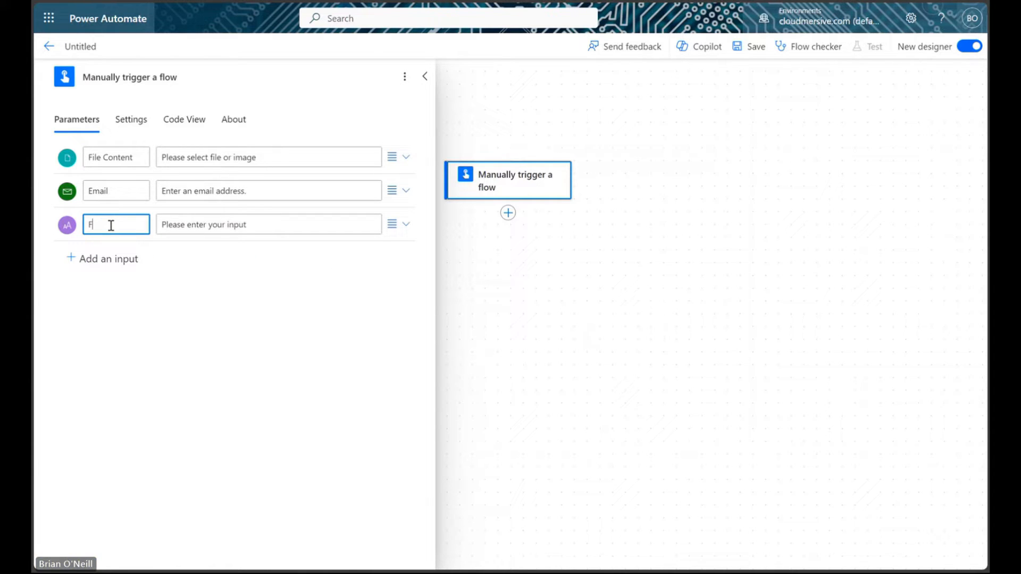
type("ile Name")
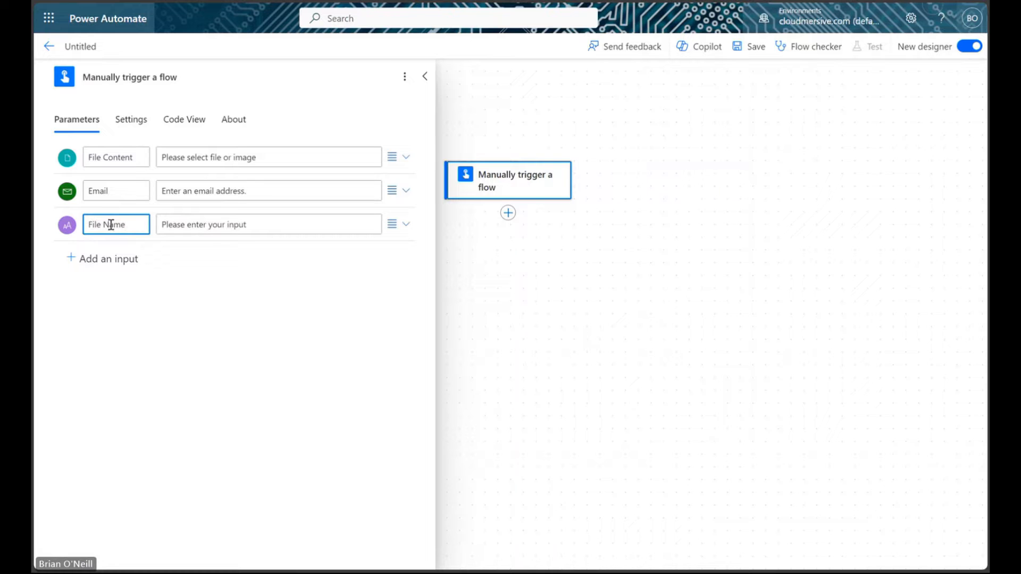
left_click(425, 76)
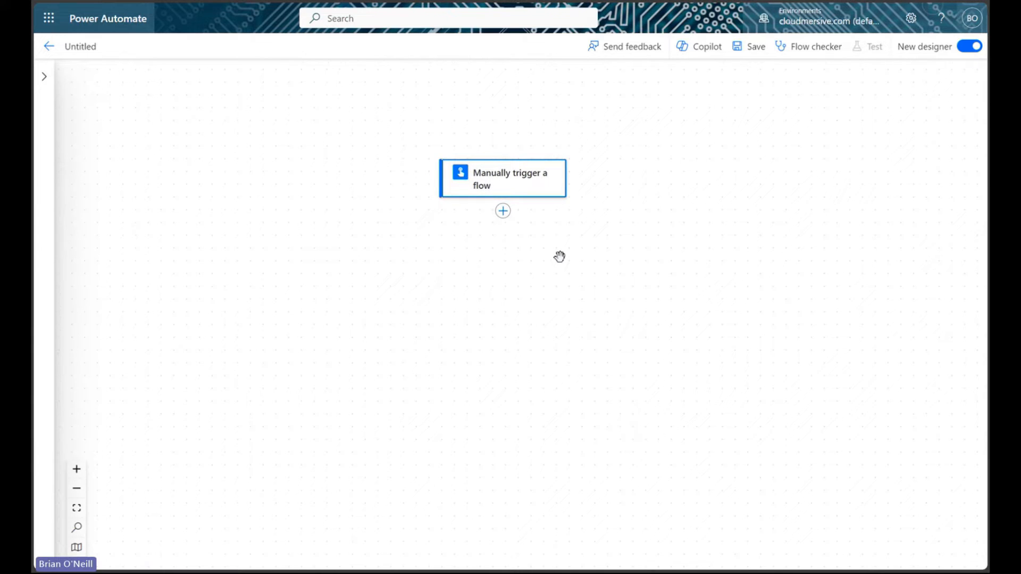
mouse_move(529, 226)
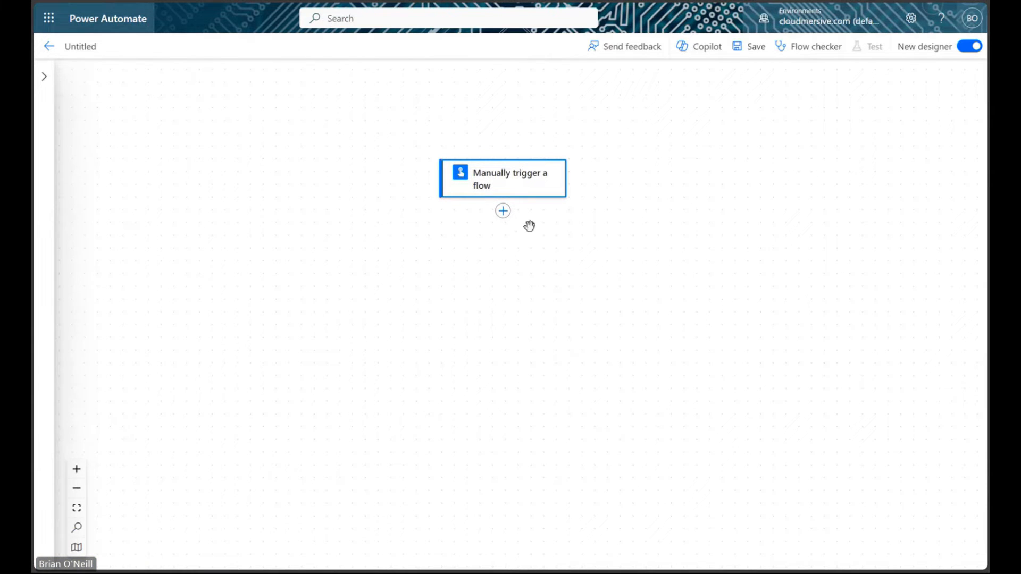
mouse_move(503, 211)
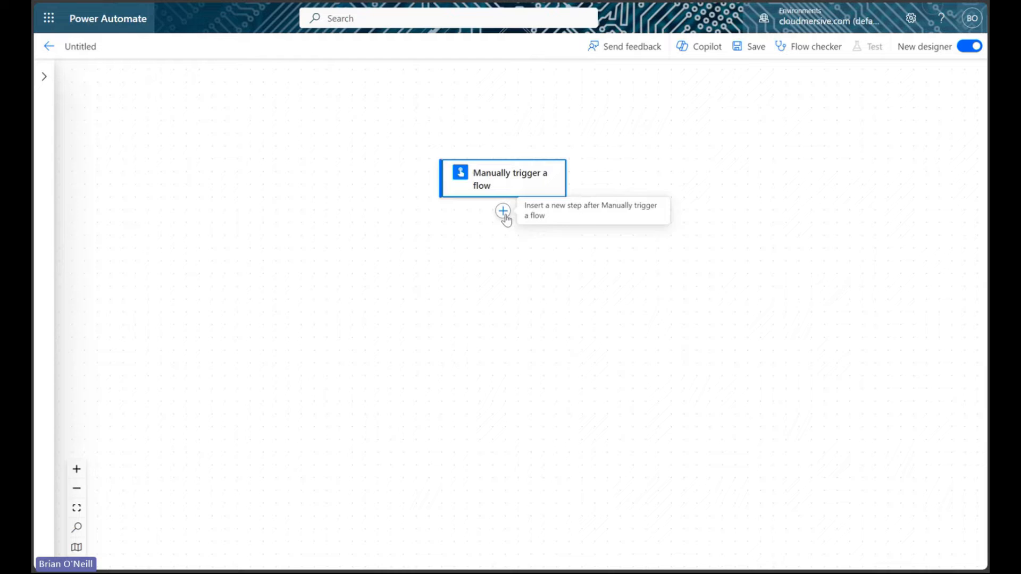
- Search actions for 'cloudmersive' and scroll toward Convert Document to PDF
left_click(503, 210)
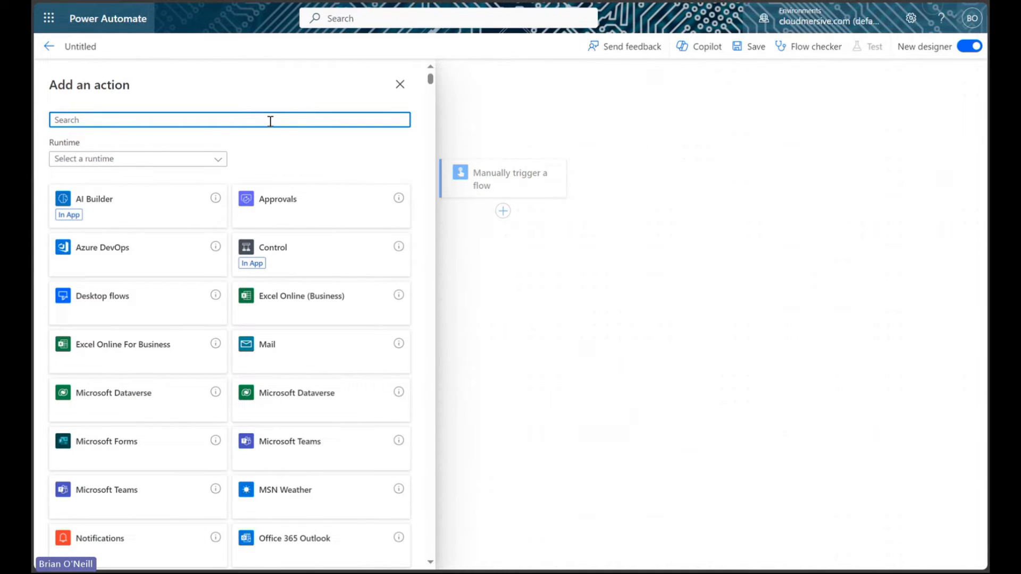
type("c")
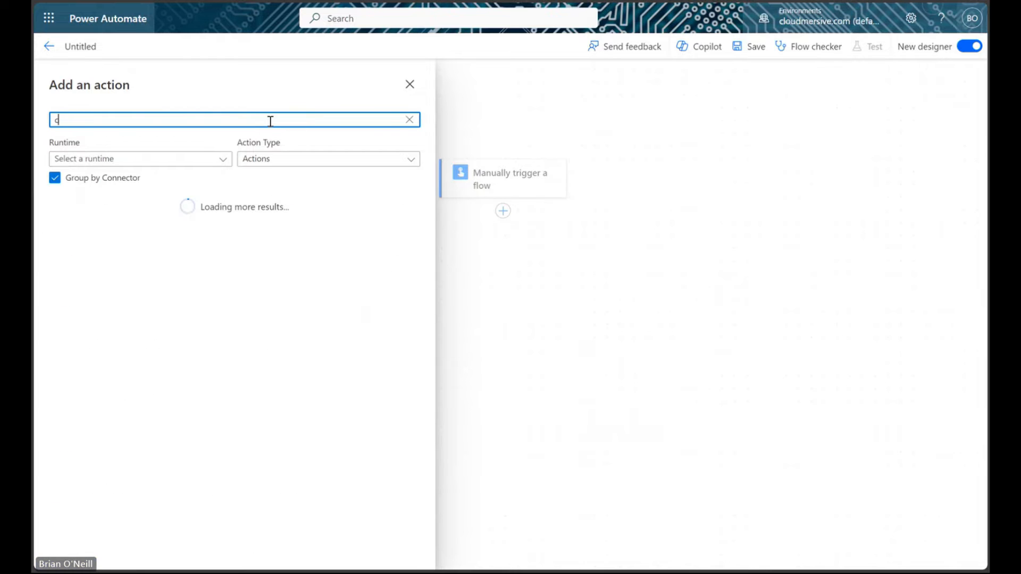
type("cloudmersive")
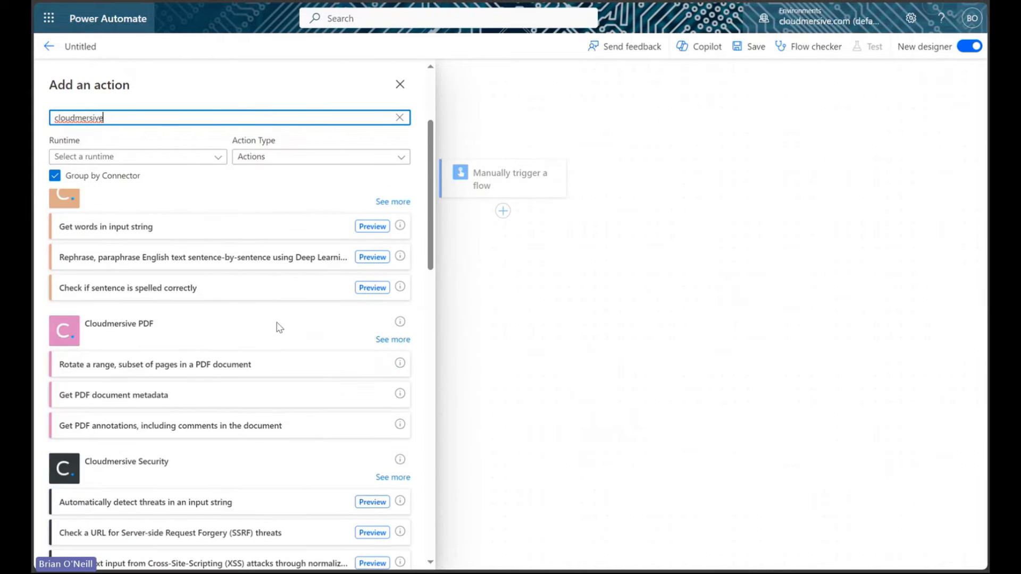
scroll("down", 3)
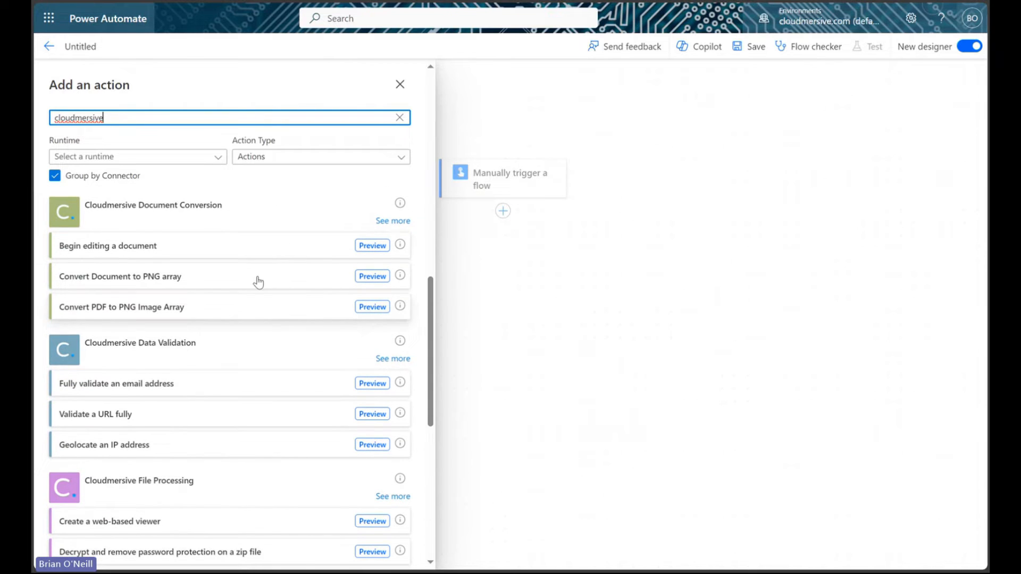
mouse_move(82, 277)
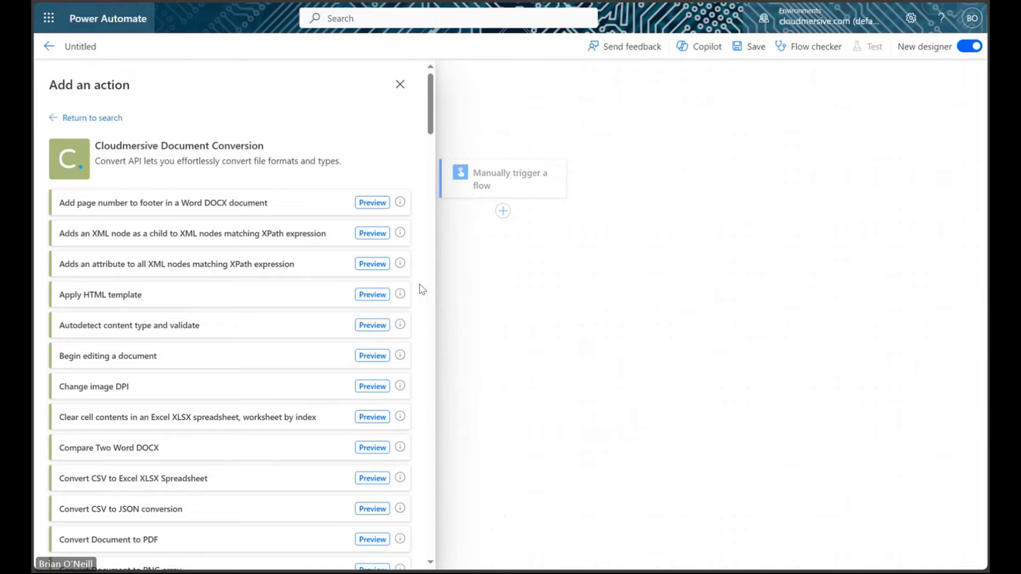
mouse_move(419, 301)
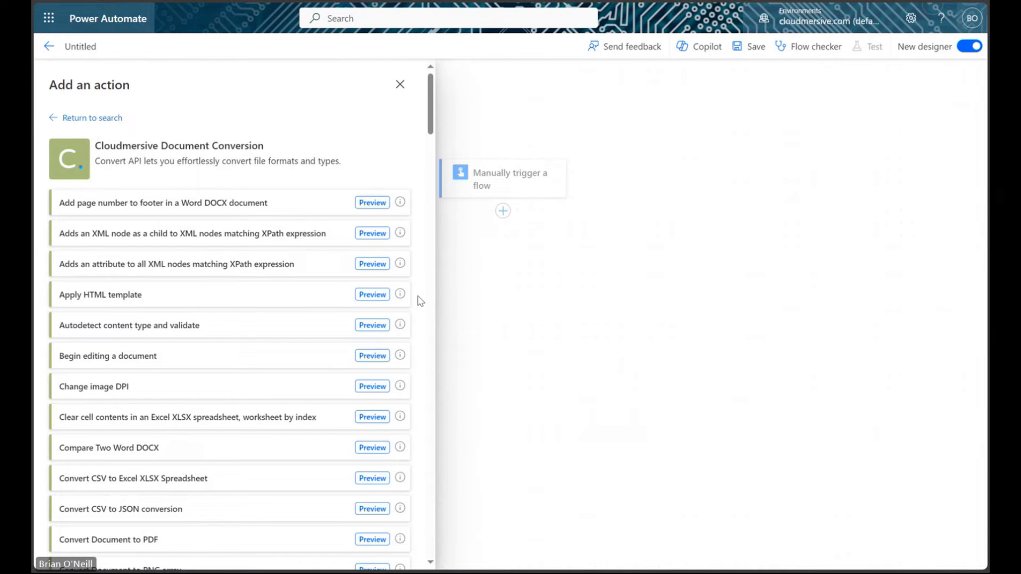
scroll("down", 3)
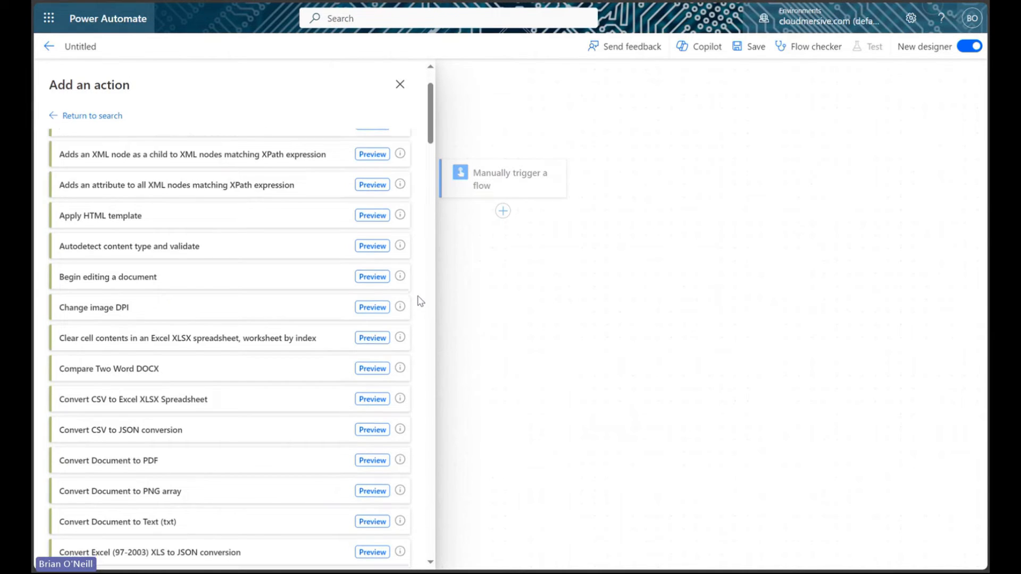
scroll("down", 3)
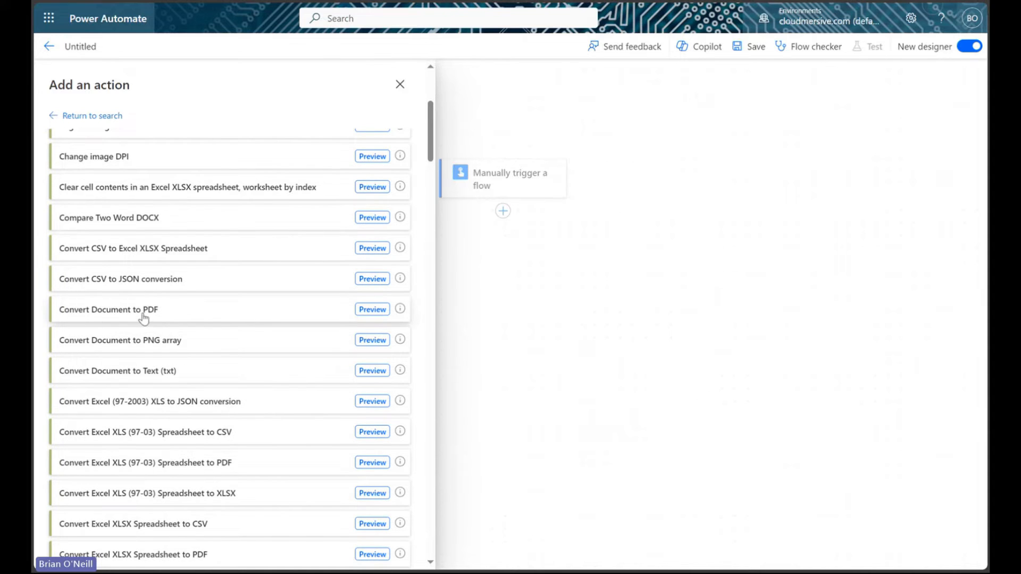
- Insert the Cloudmersive Convert Document to PDF action after the manual trigger
left_click(109, 310)
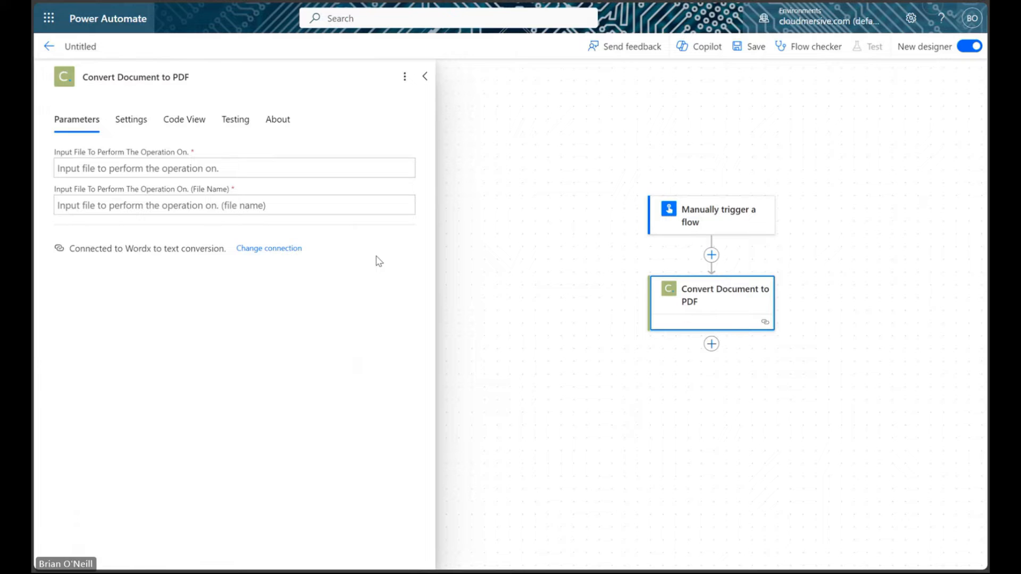
mouse_move(371, 276)
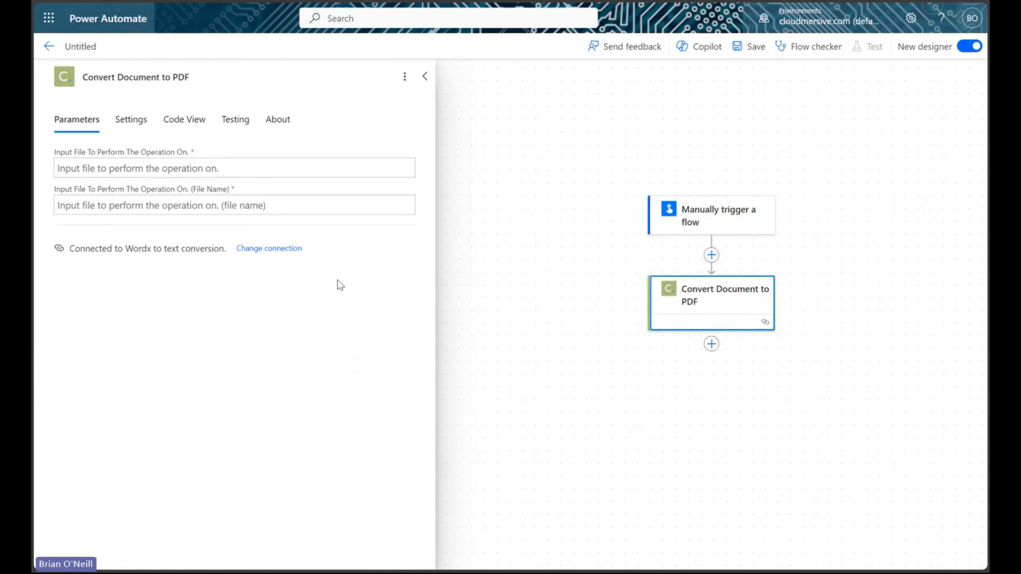
mouse_move(336, 285)
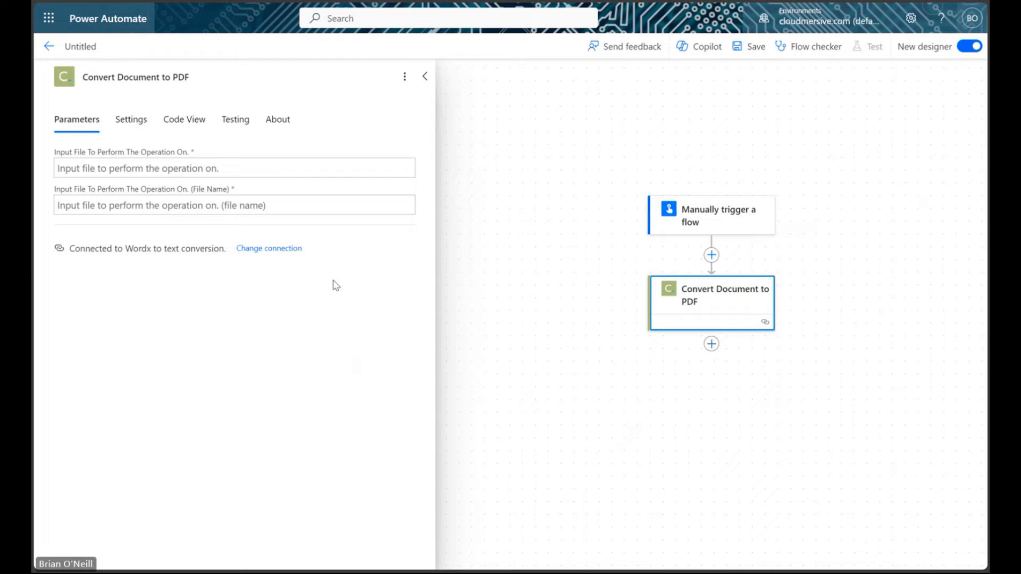
mouse_move(321, 274)
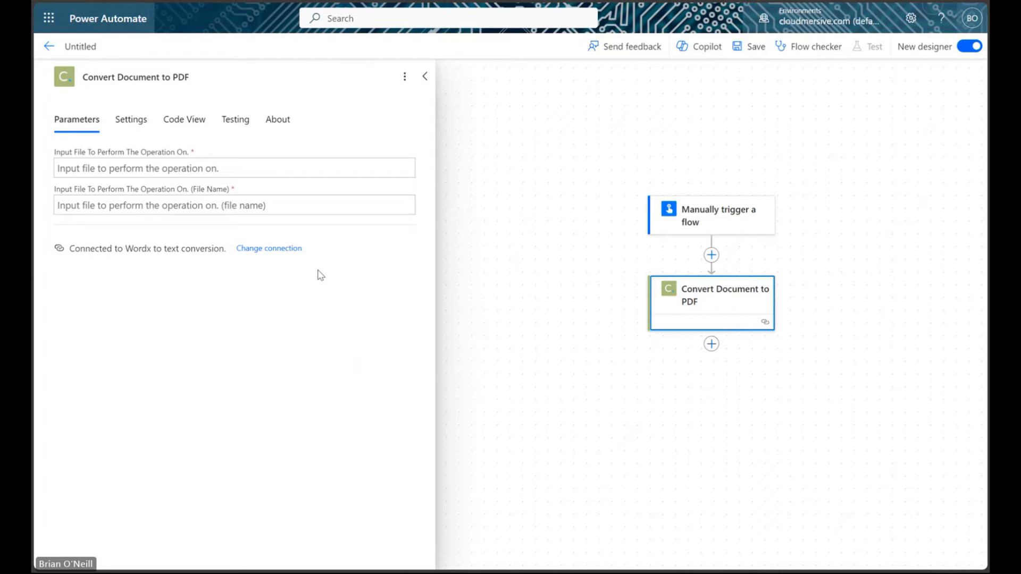
- Fill the input file with File Content contentBytes and the file name with File Content name
left_click(233, 168)
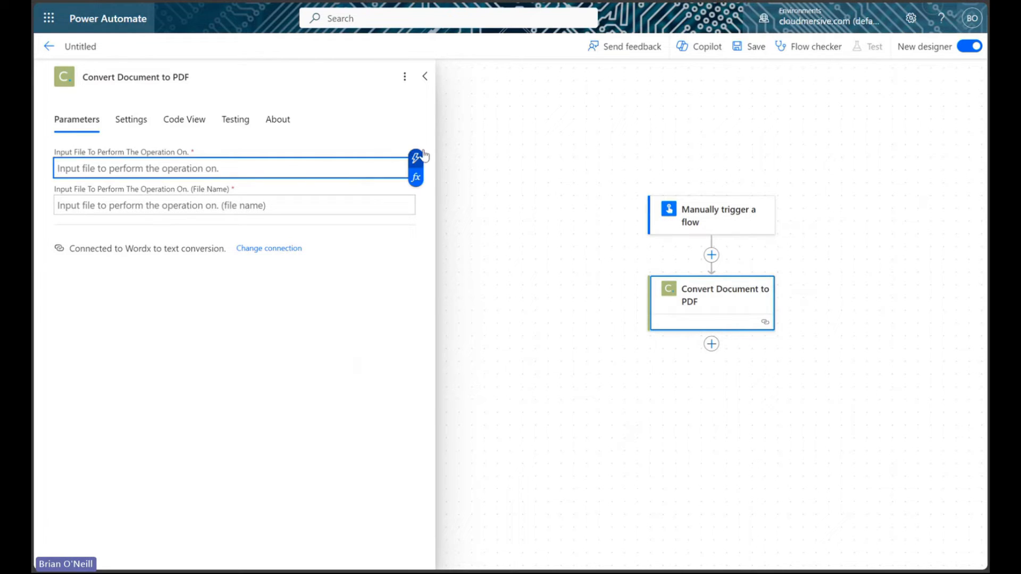
left_click(415, 156)
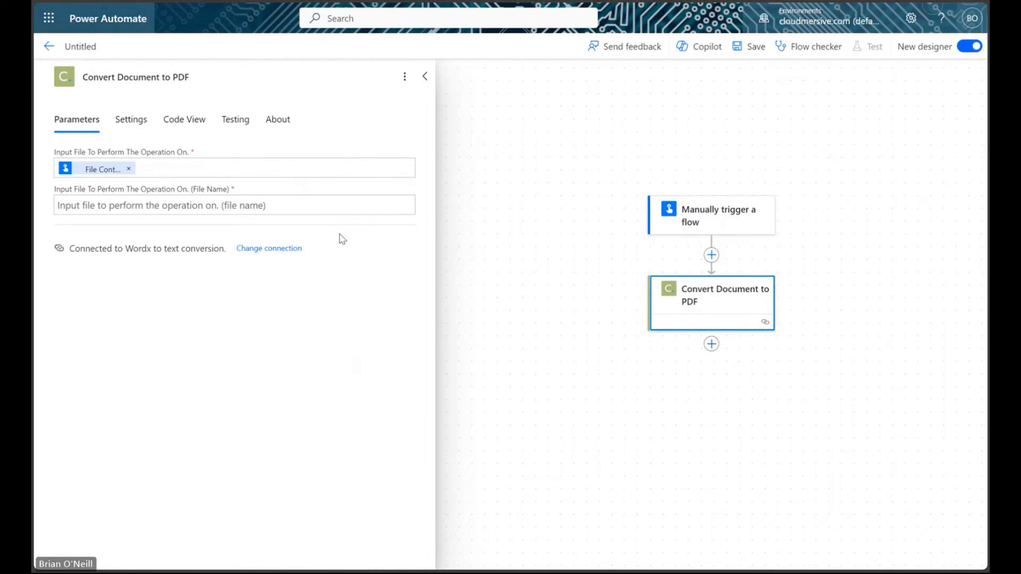
left_click(233, 206)
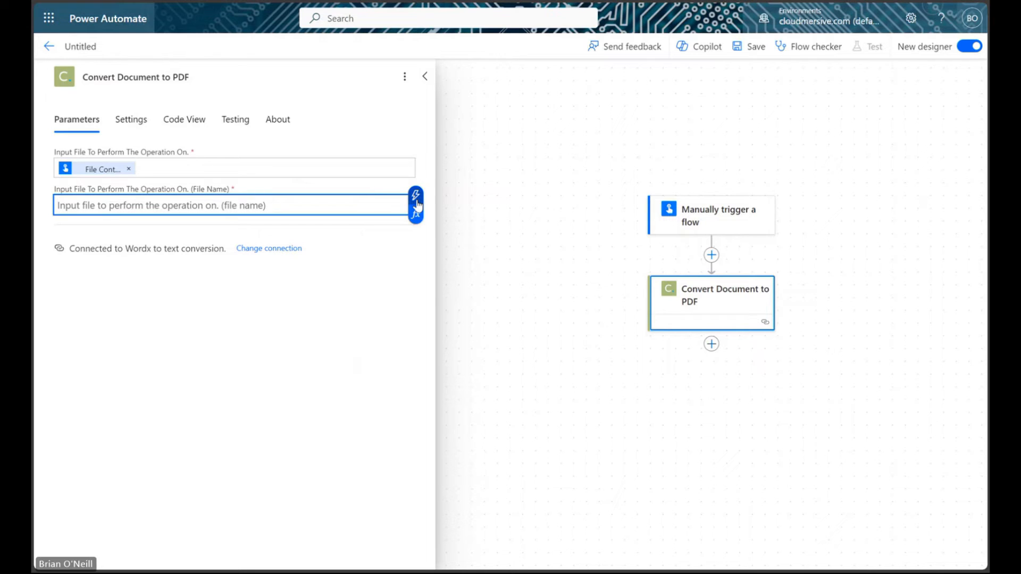
left_click(416, 195)
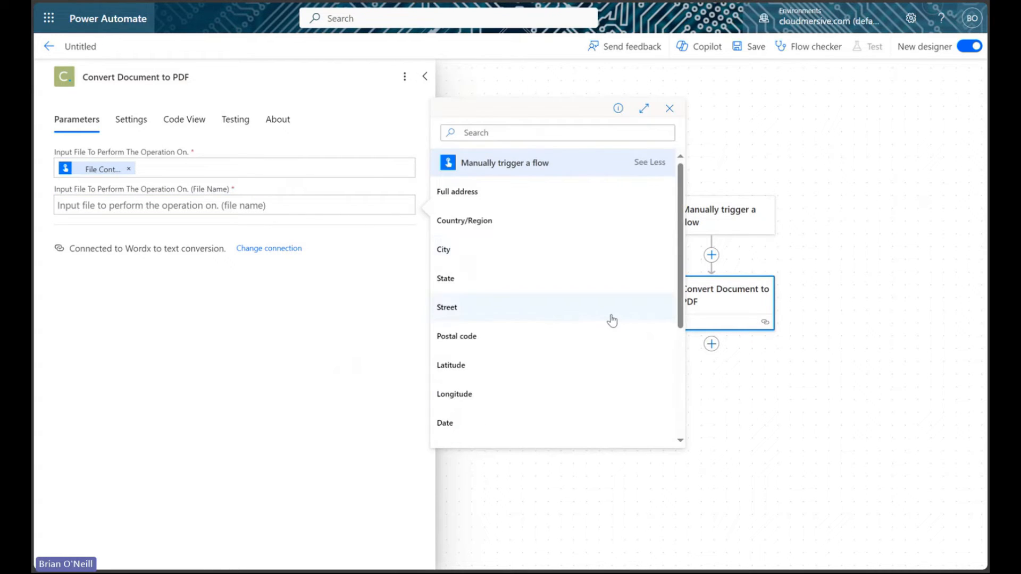
scroll("down", 3)
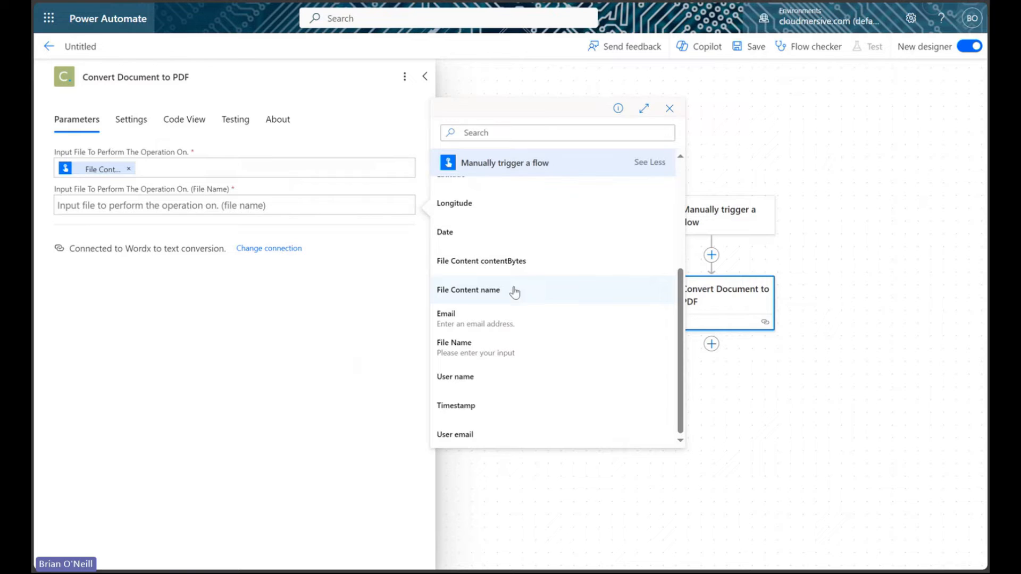
left_click(468, 290)
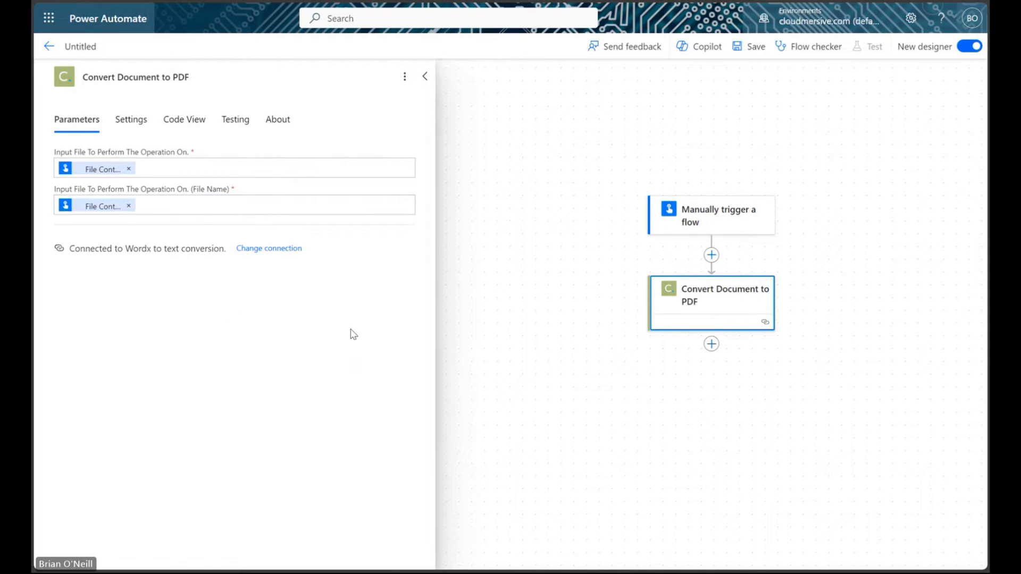
mouse_move(368, 308)
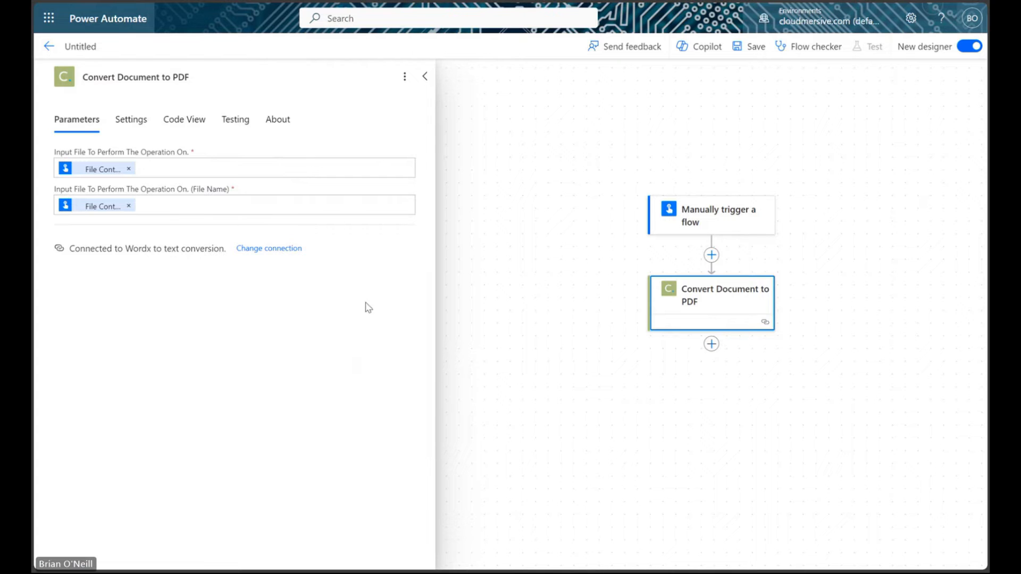
left_click(424, 76)
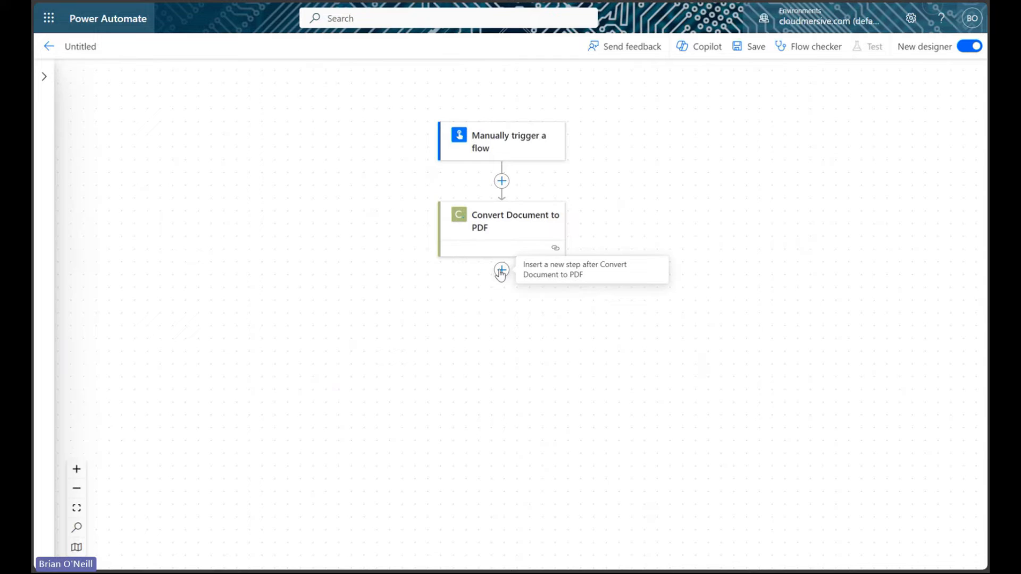
mouse_move(665, 327)
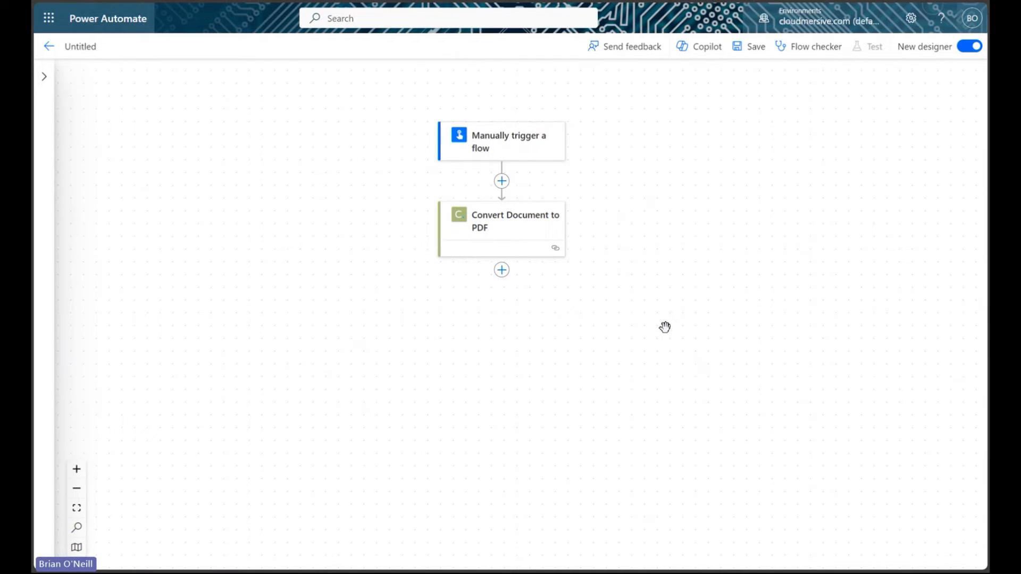
mouse_move(652, 320)
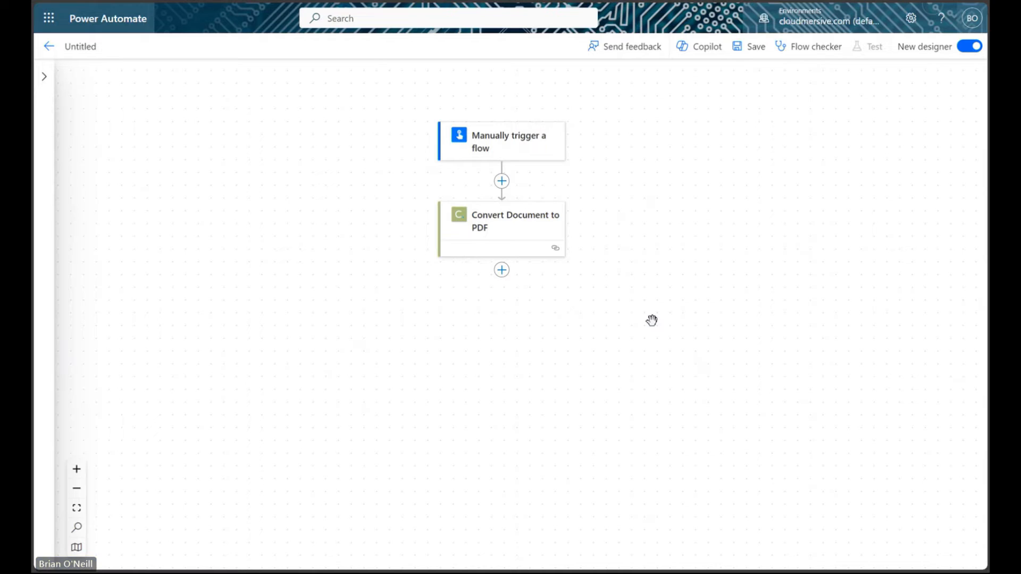
mouse_move(621, 311)
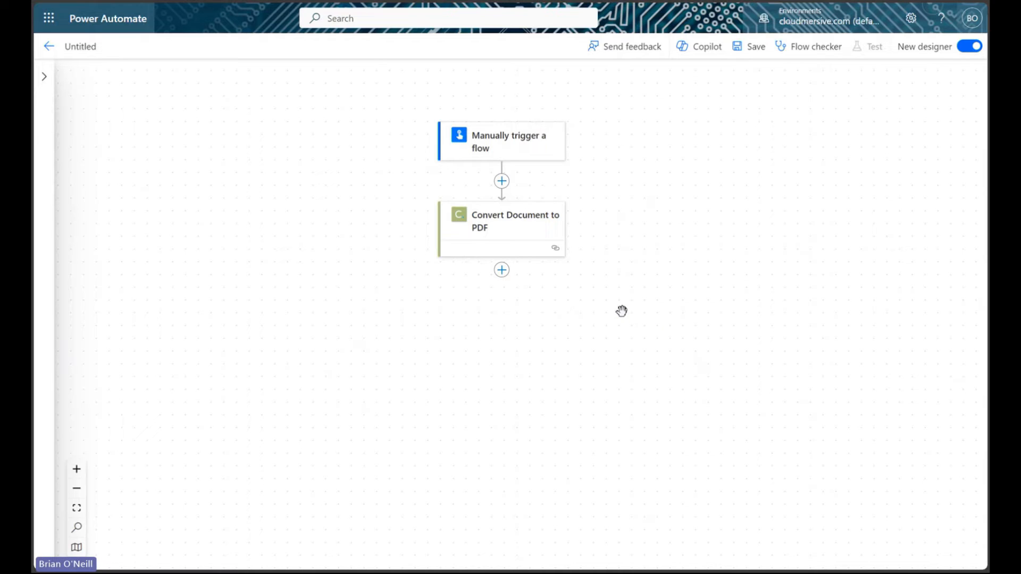
mouse_move(575, 298)
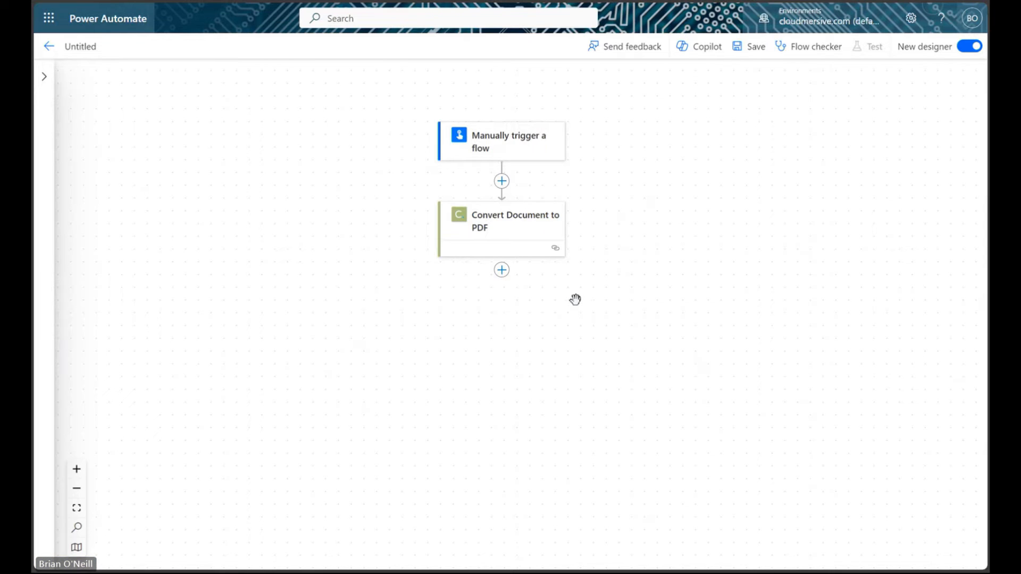
mouse_move(555, 289)
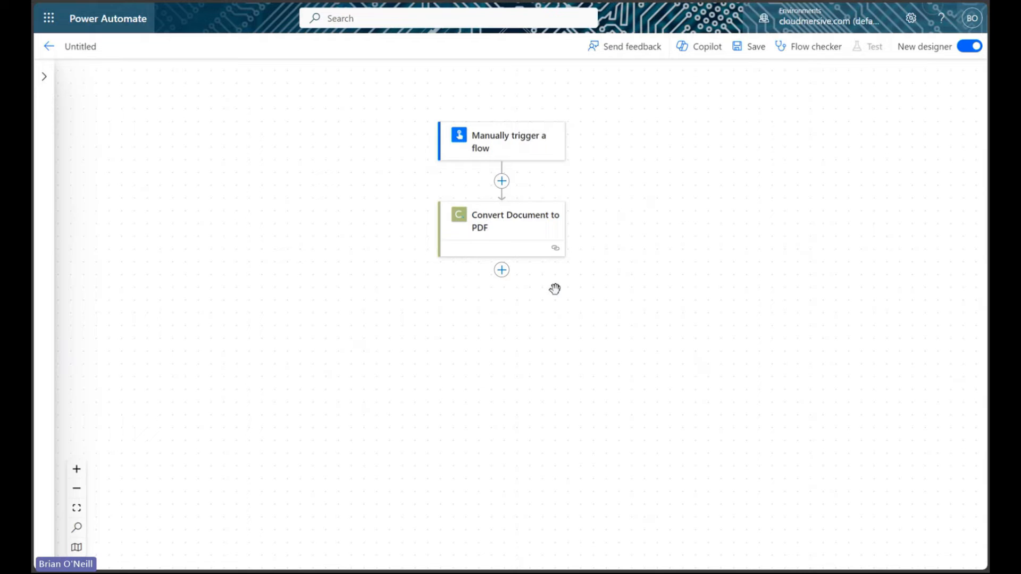
- Add a OneDrive Create file step after Convert Document to PDF
left_click(501, 270)
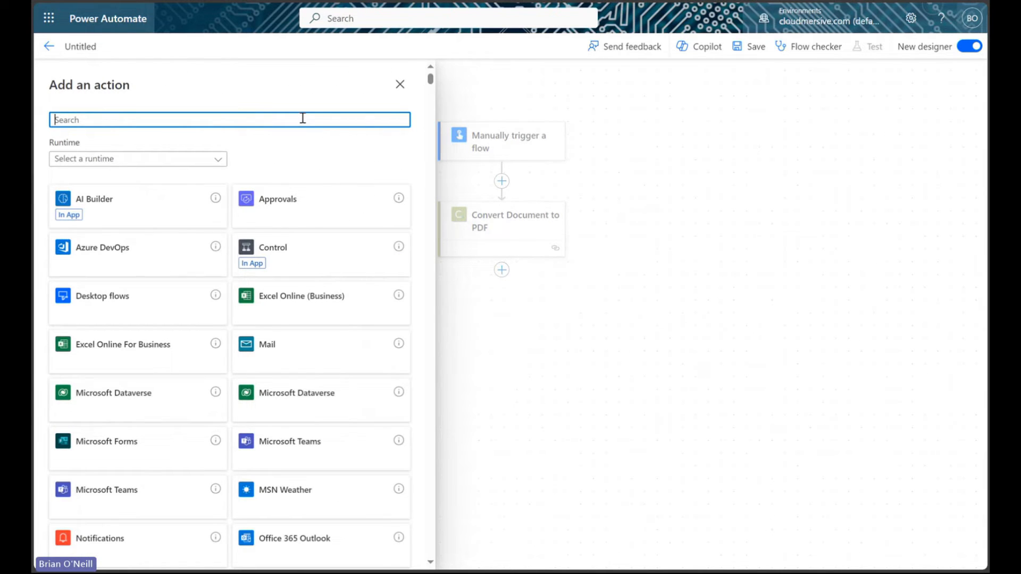
type("create file")
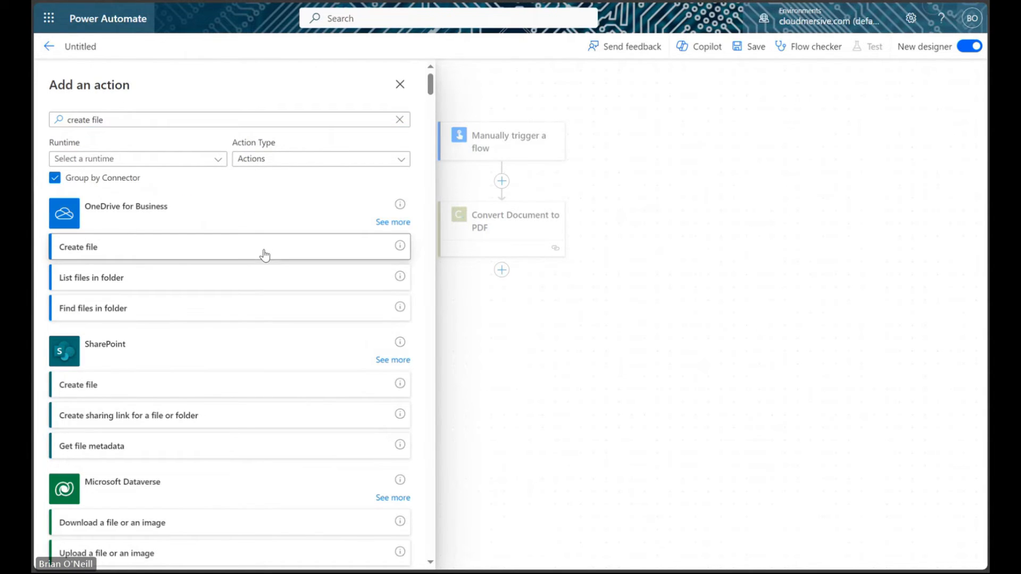
left_click(78, 247)
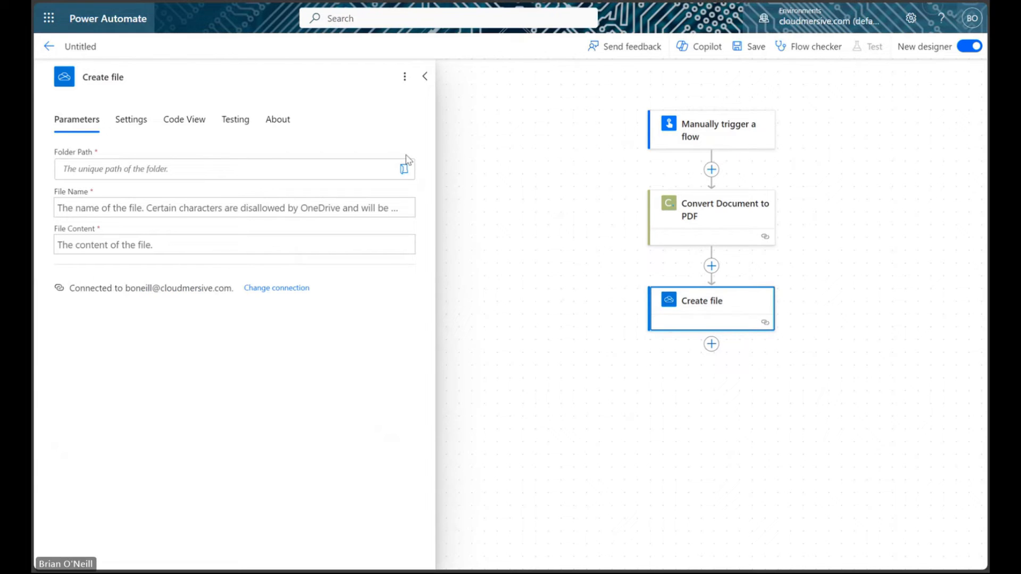
- Save OutputContent to /Sample Files, named File Name plus '.pdf'
left_click(404, 169)
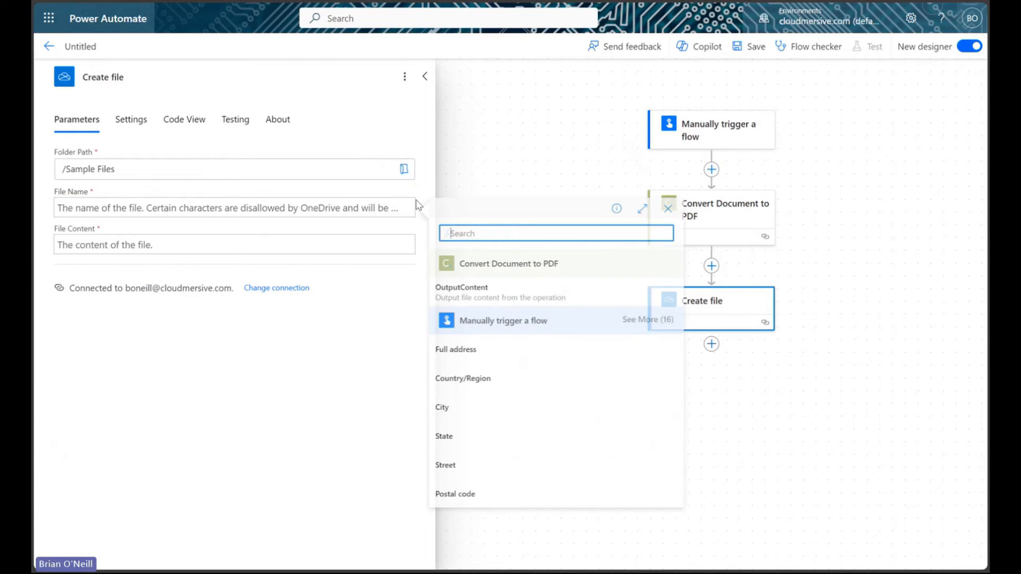
left_click(648, 320)
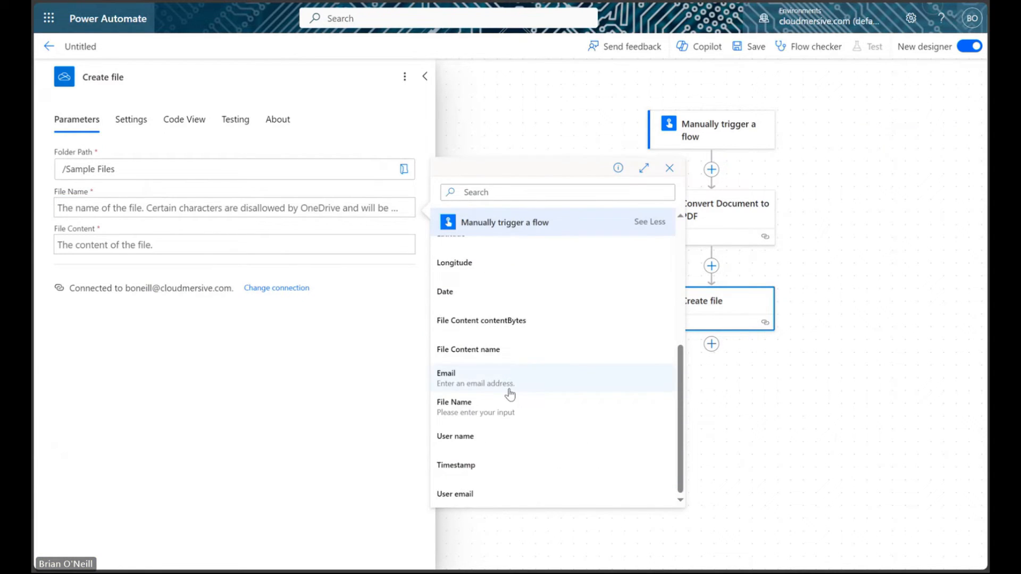
left_click(454, 402)
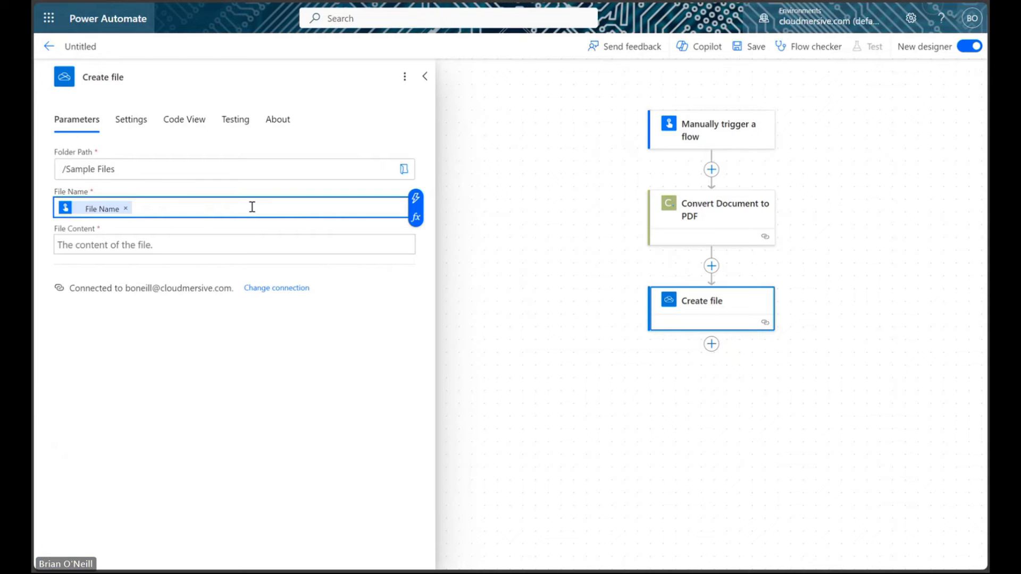
type(".pdf")
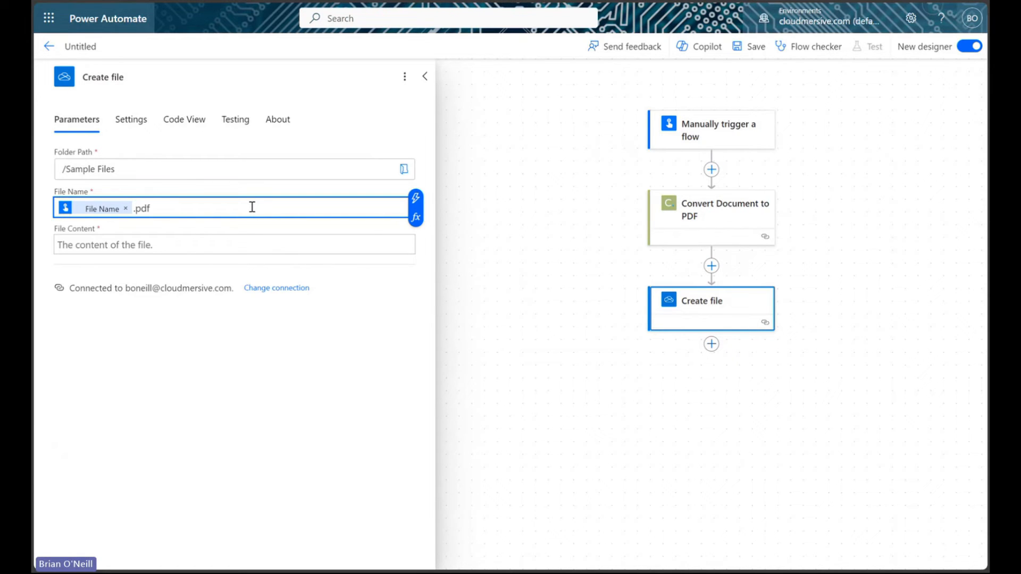
left_click(234, 245)
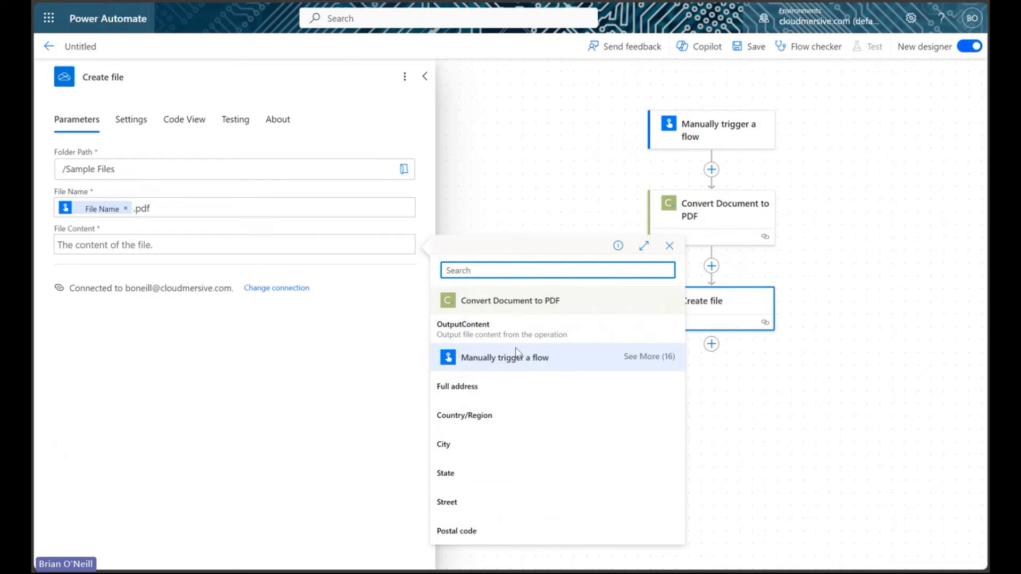
left_click(463, 329)
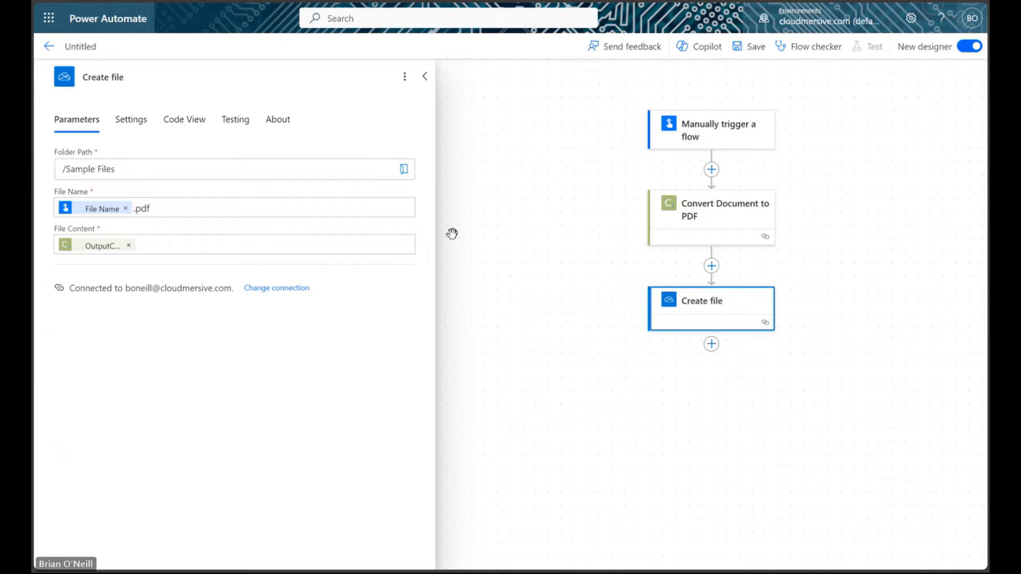
left_click(424, 76)
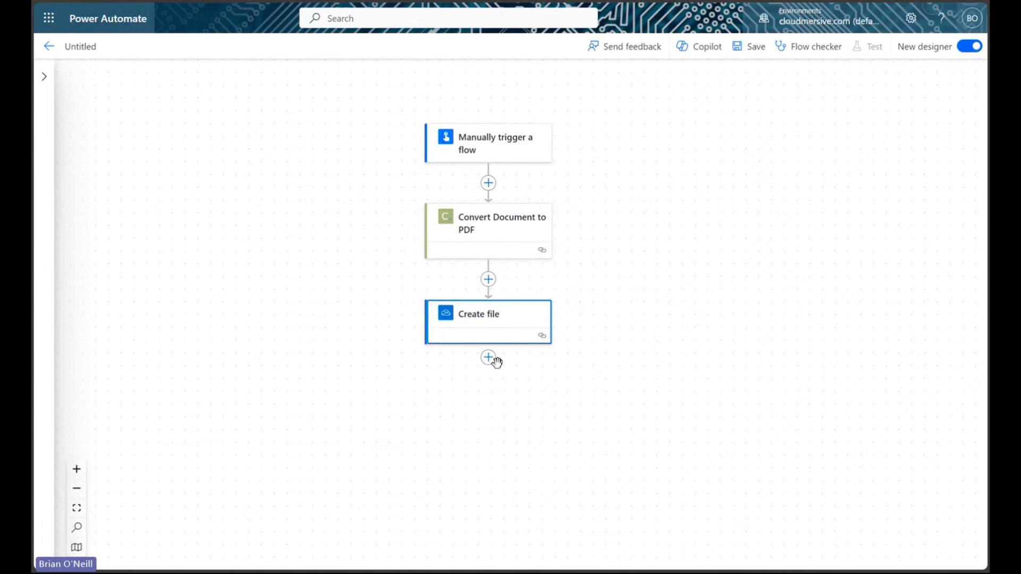
- Add a 'create share link' step after Create file
left_click(488, 357)
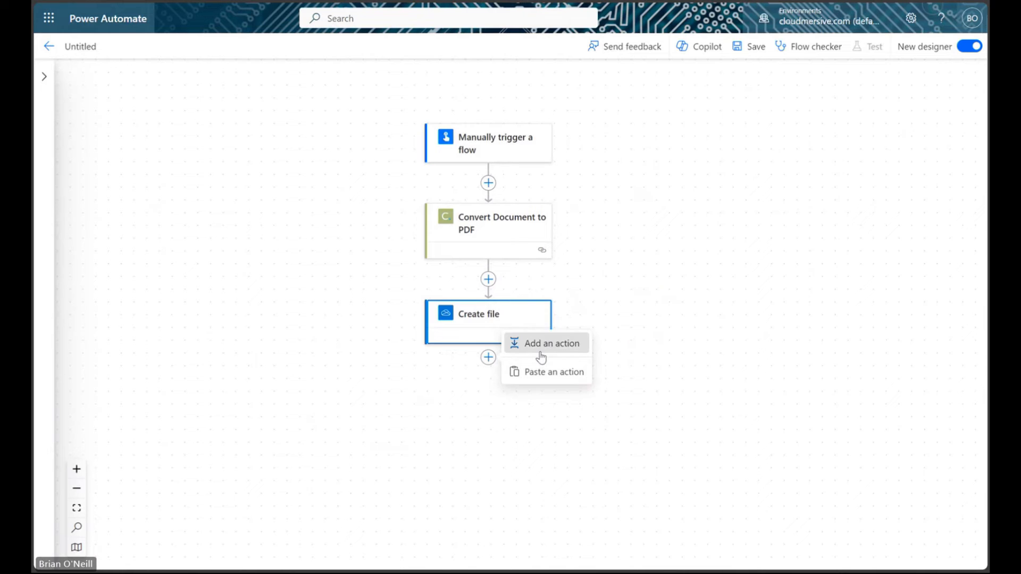
left_click(552, 343)
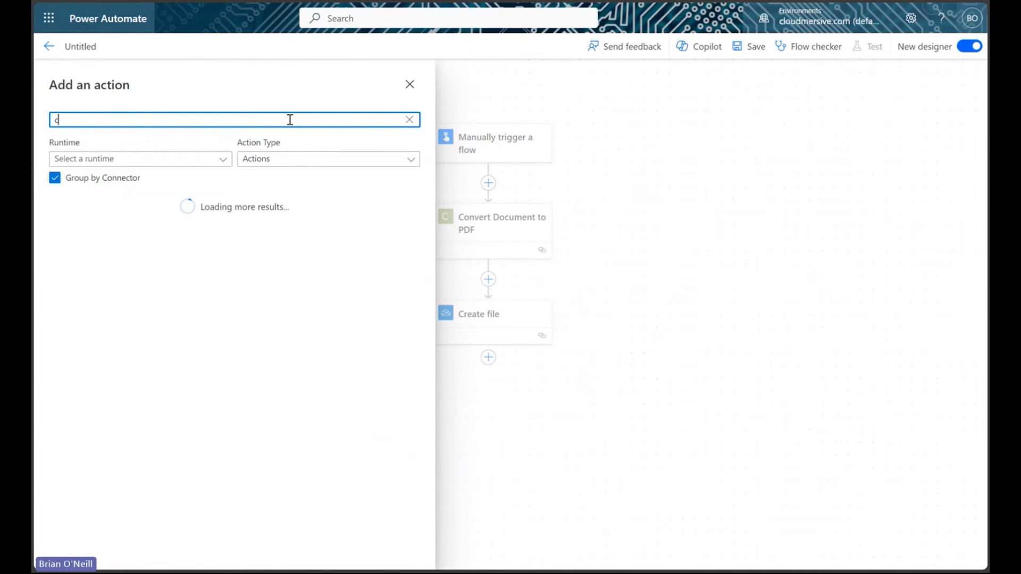
type("create share link")
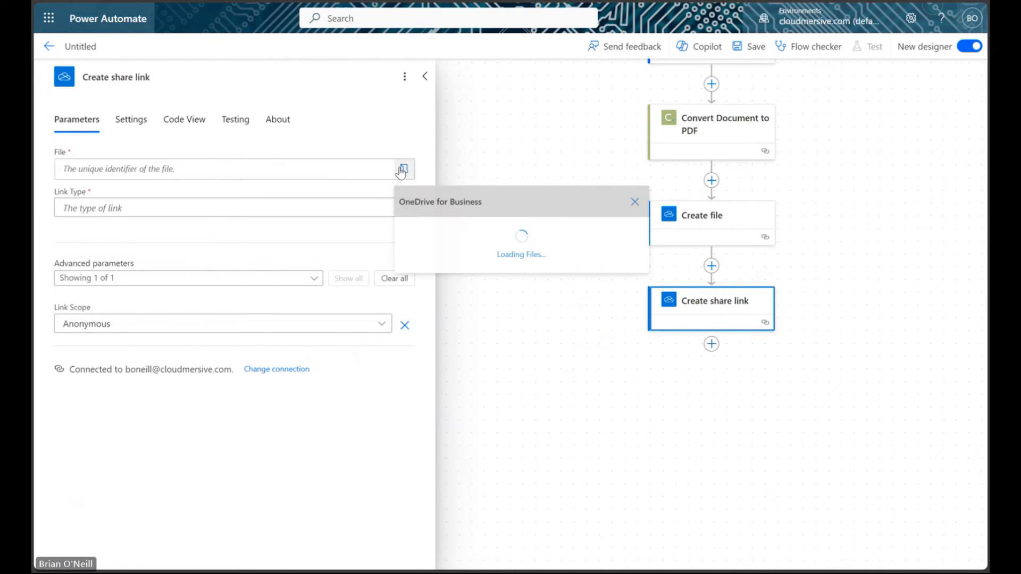
left_click(635, 202)
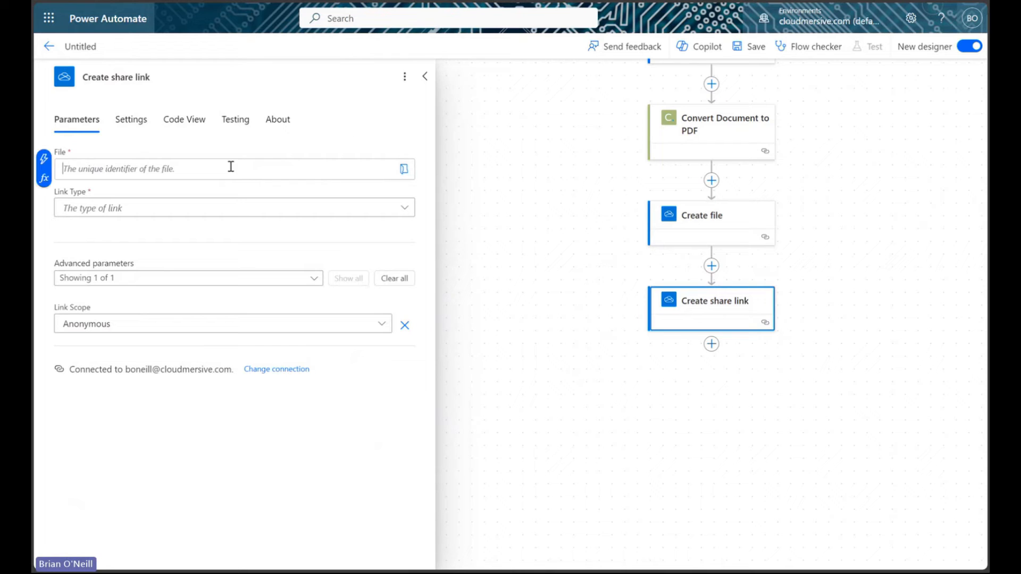
mouse_move(78, 158)
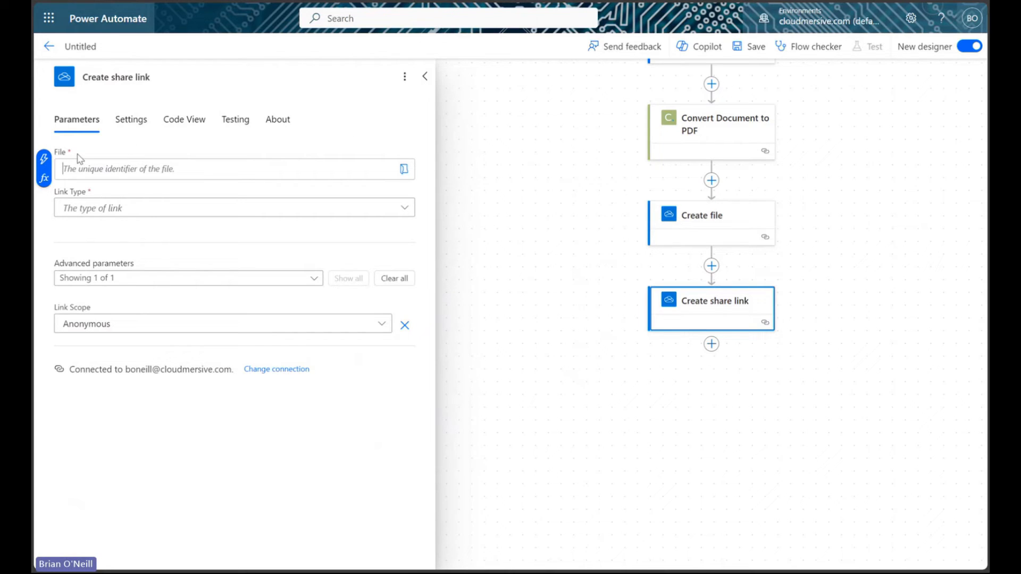
- Share the created file by its Id with a View link type
left_click(402, 169)
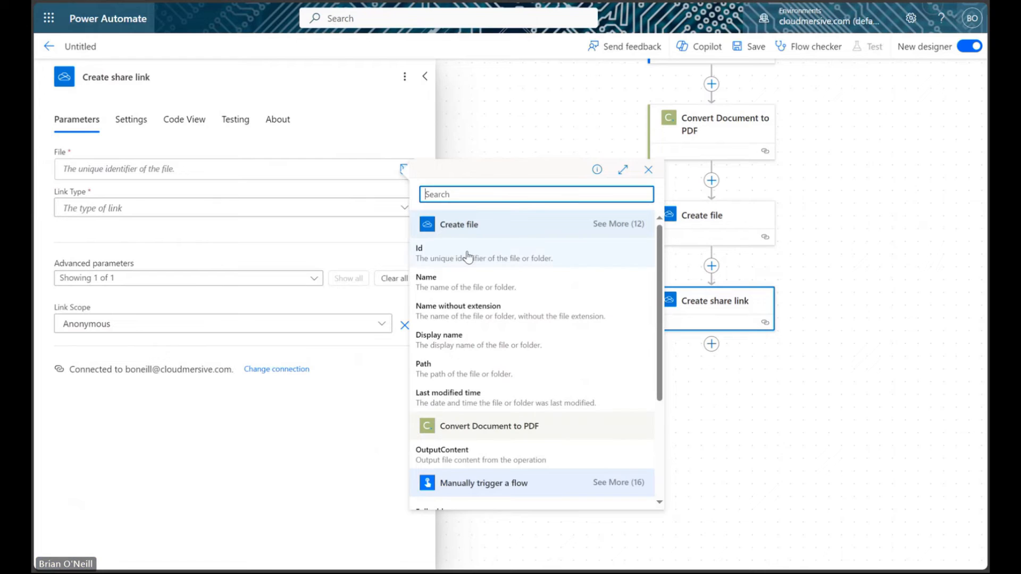
left_click(419, 252)
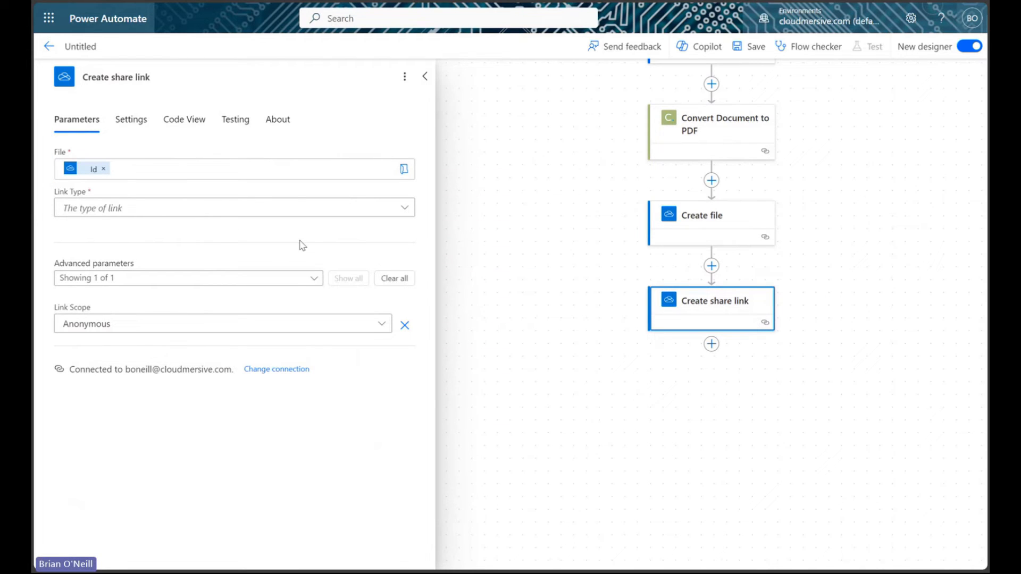
left_click(234, 208)
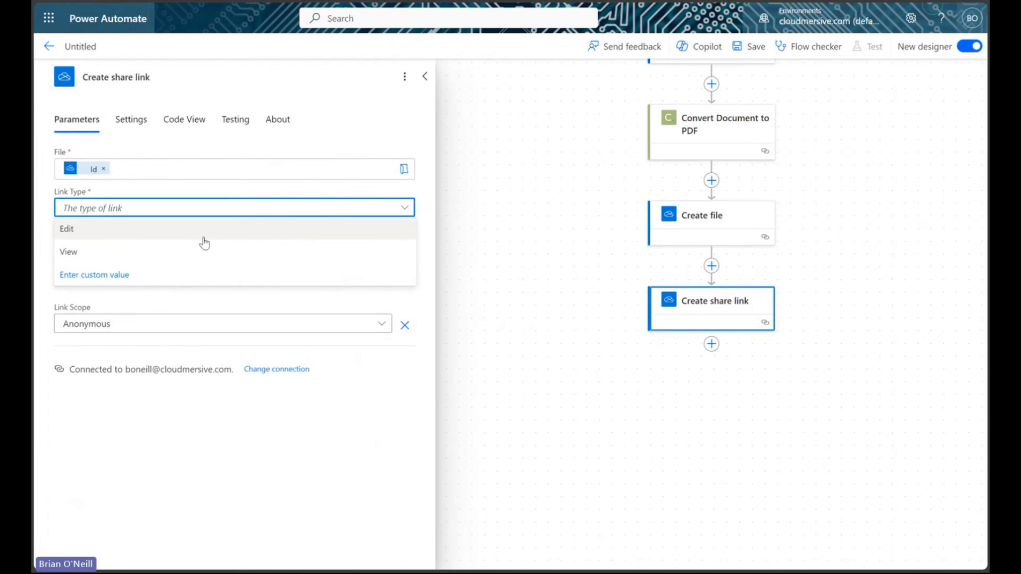
left_click(68, 251)
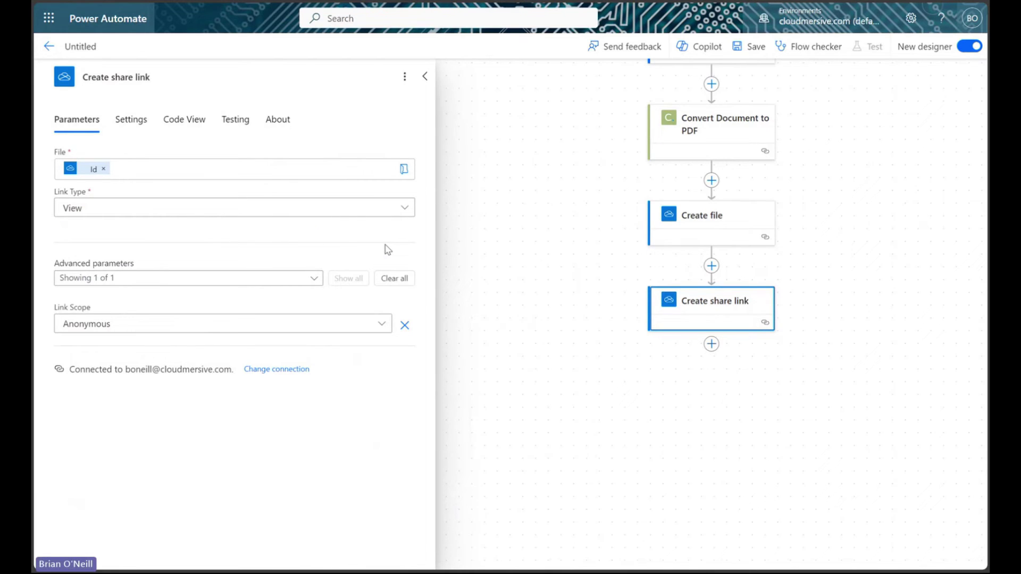
mouse_move(91, 312)
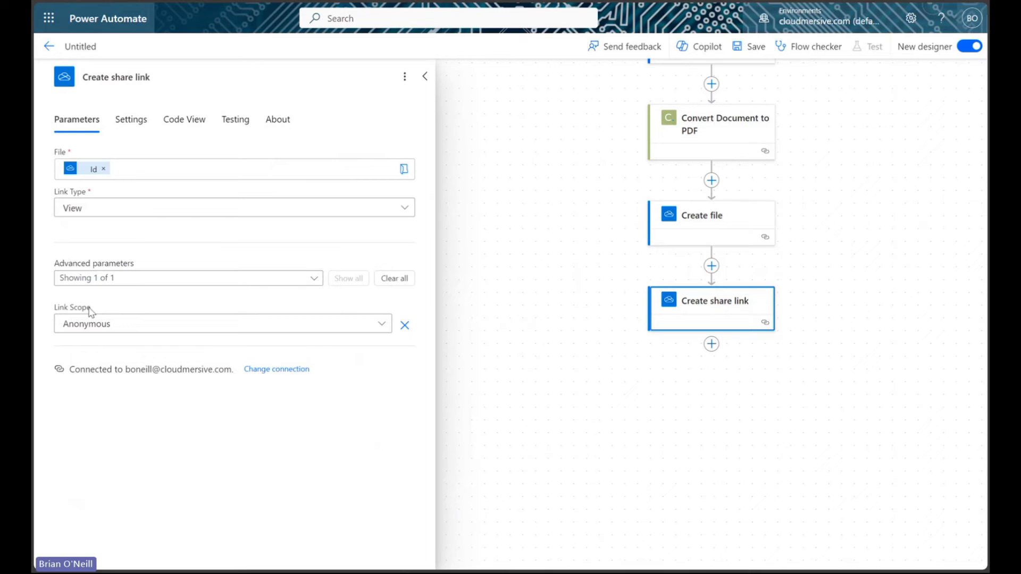
left_click(221, 324)
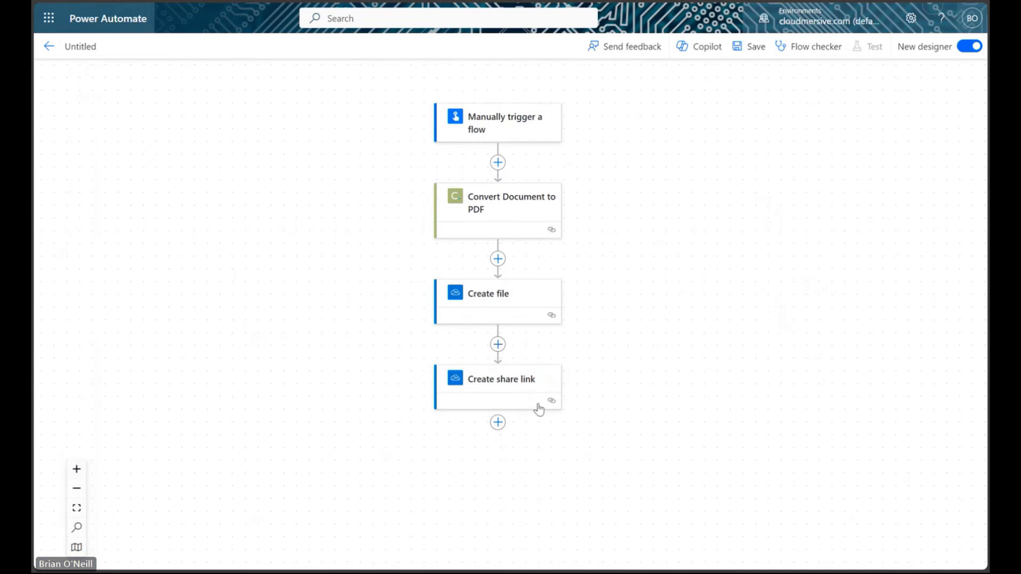
- Add Send an email (V2), addressed to the trigger's Email input
left_click(498, 422)
type("send an email")
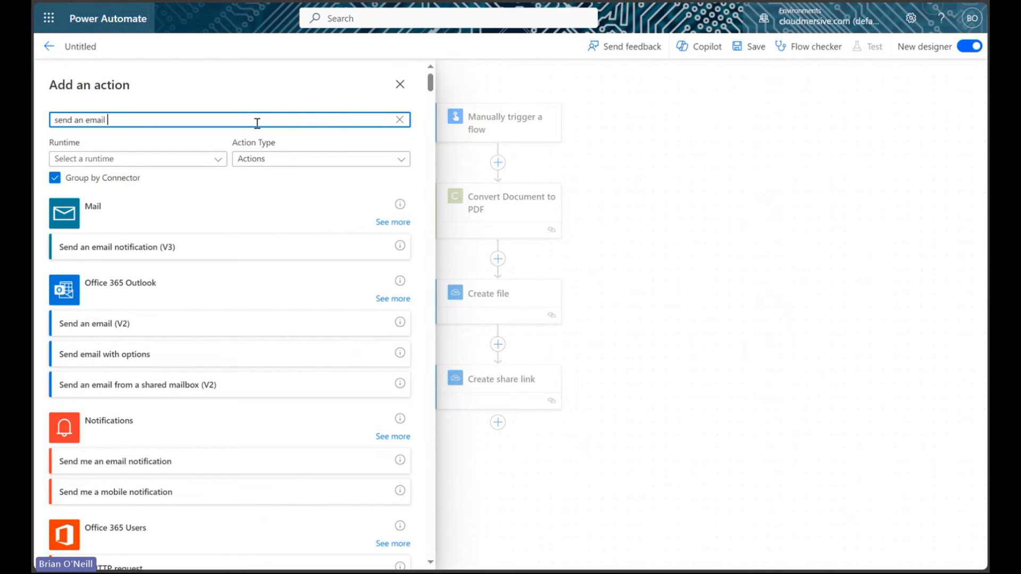
left_click(94, 324)
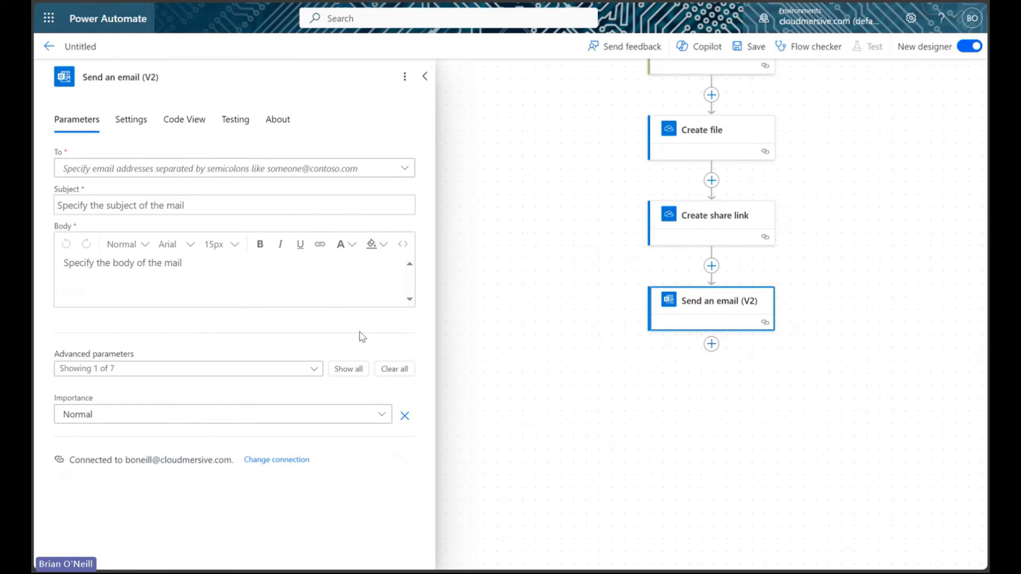
mouse_move(355, 338)
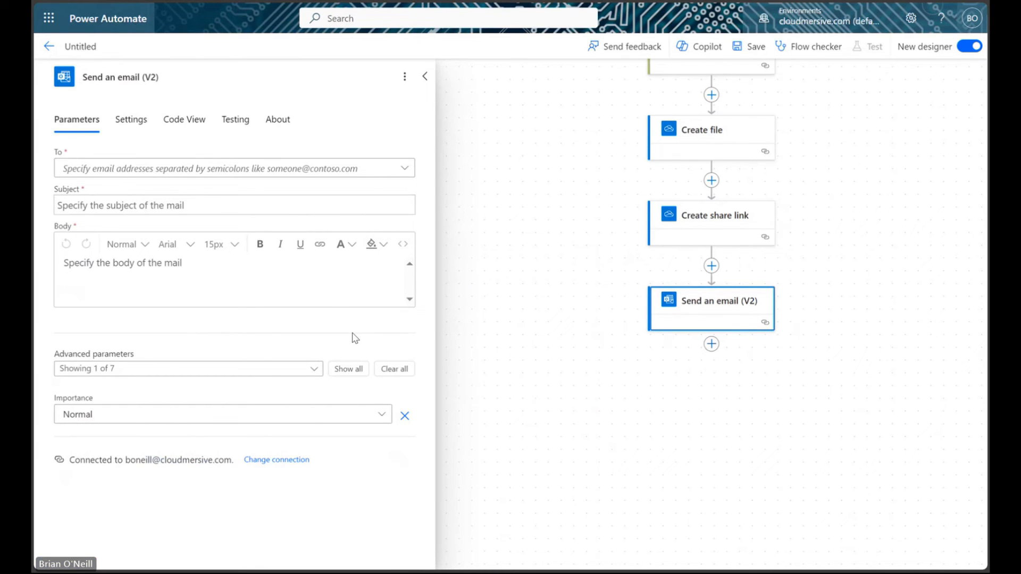
mouse_move(344, 344)
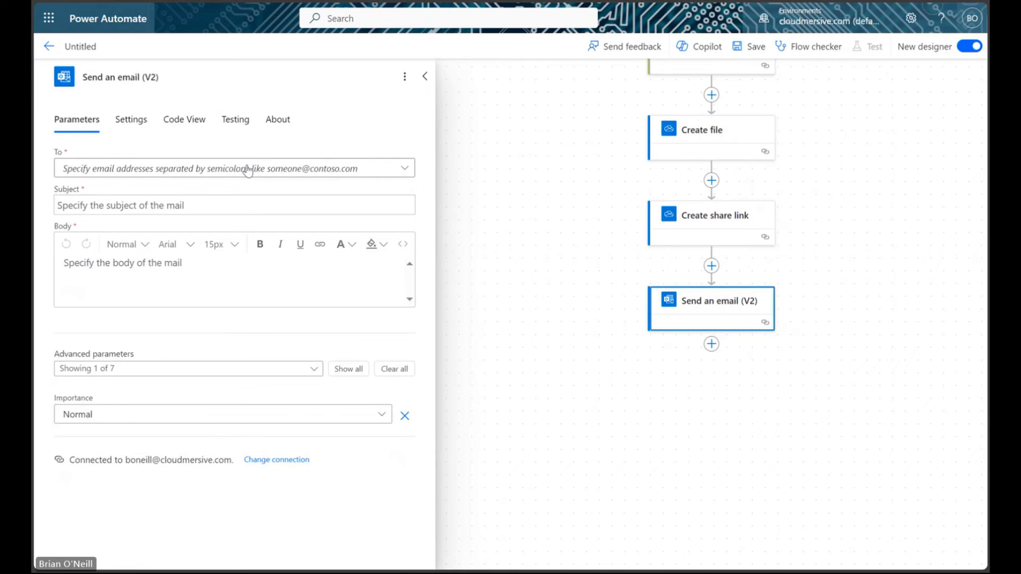
mouse_move(333, 152)
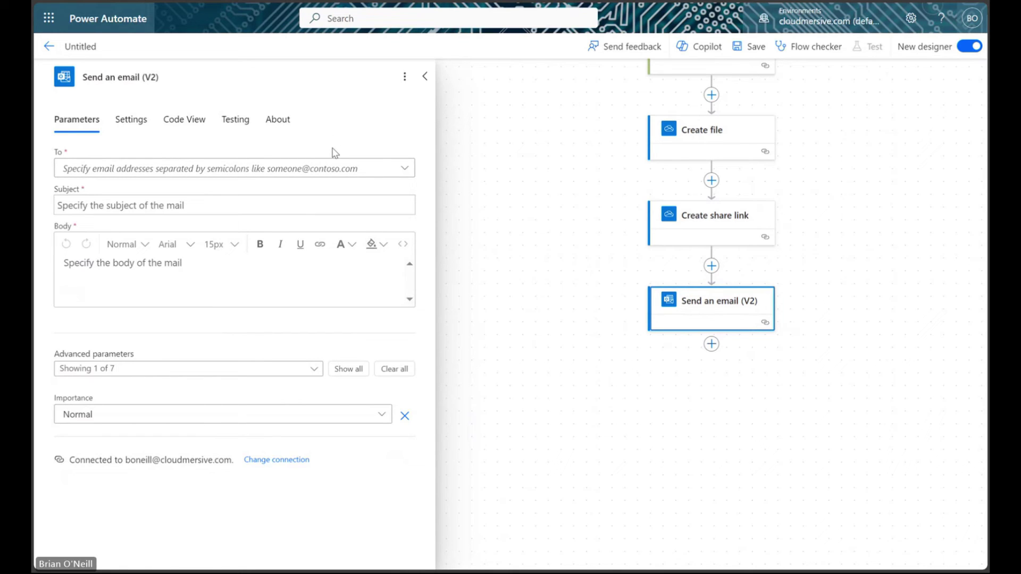
left_click(252, 168)
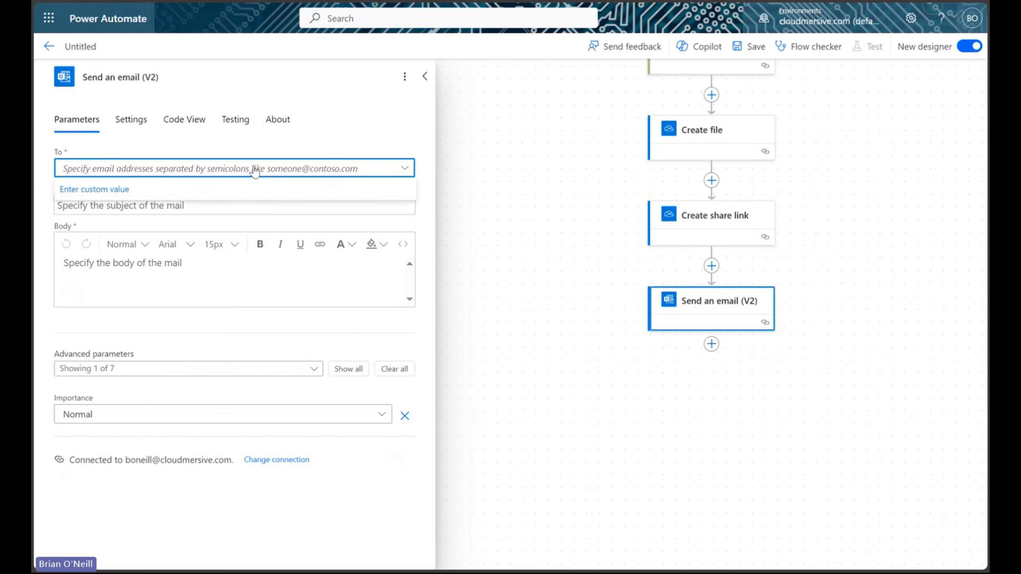
left_click(234, 168)
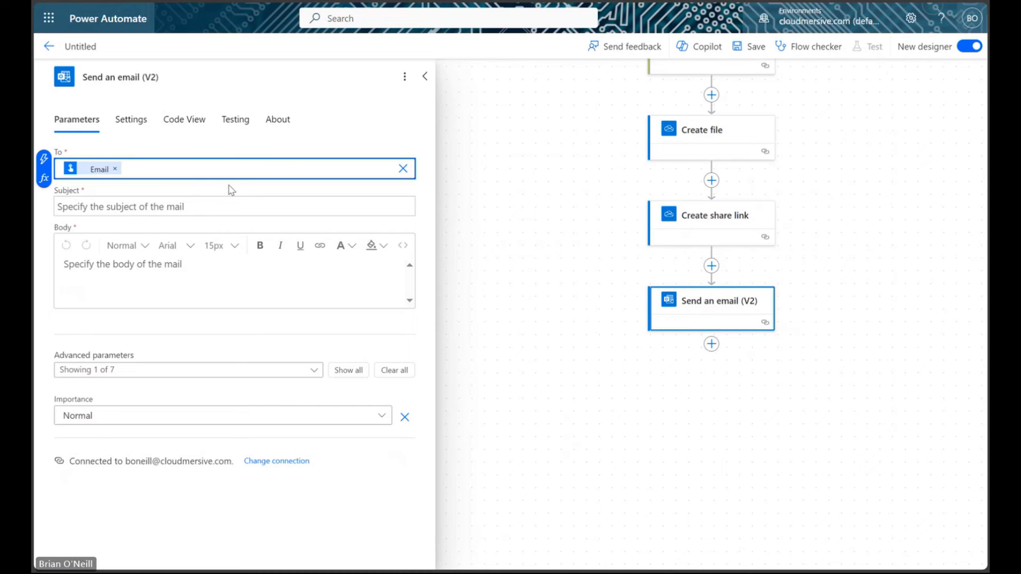
- Set the email subject to 'Subject' and the body to the share link's Web URL
left_click(232, 207)
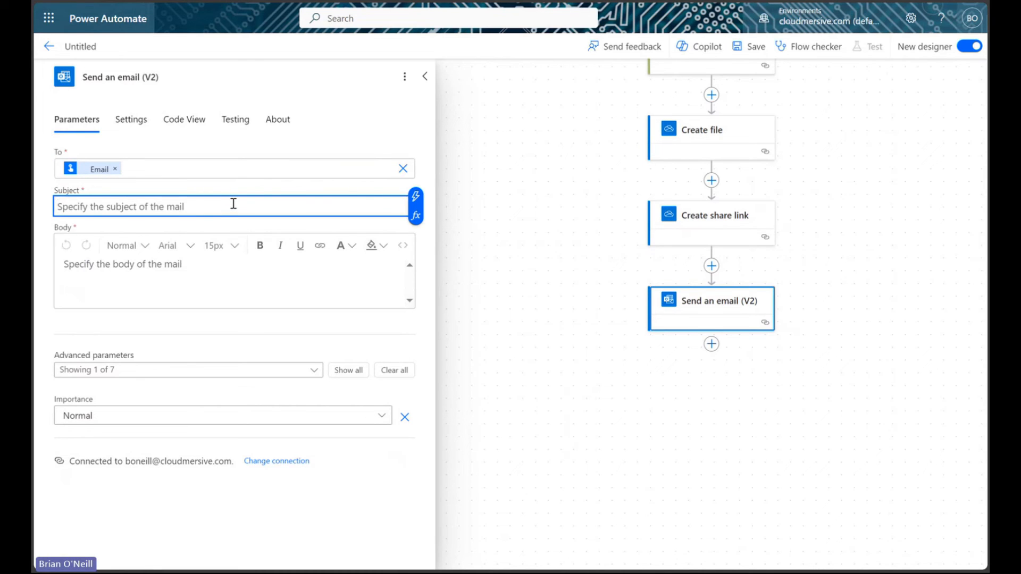
type("Subject")
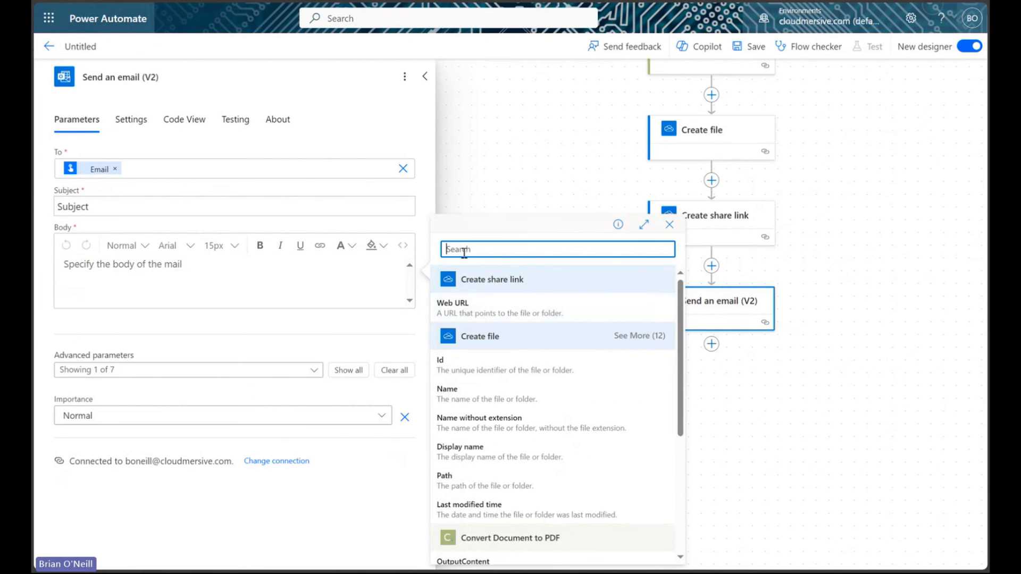
left_click(452, 303)
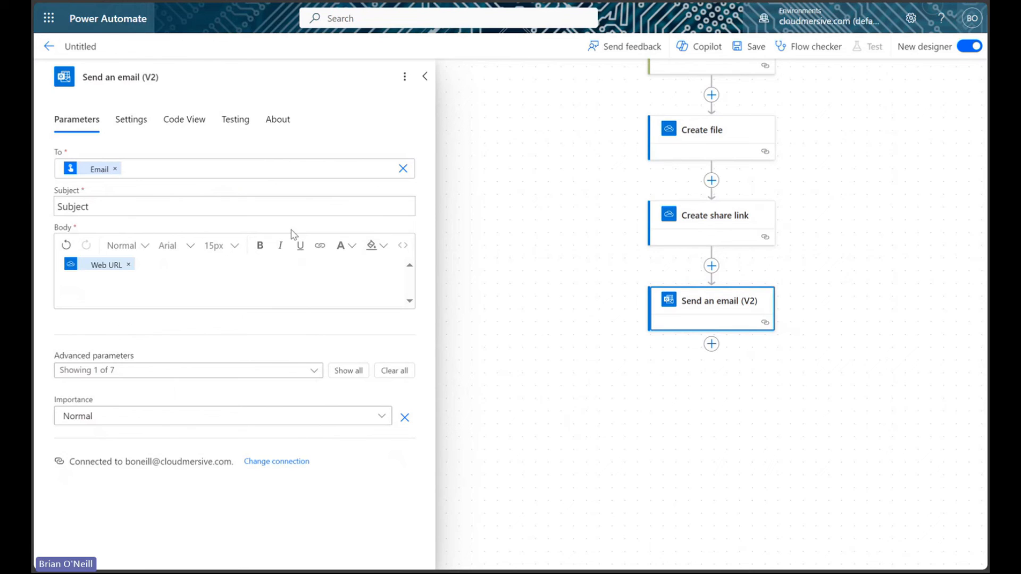
mouse_move(441, 153)
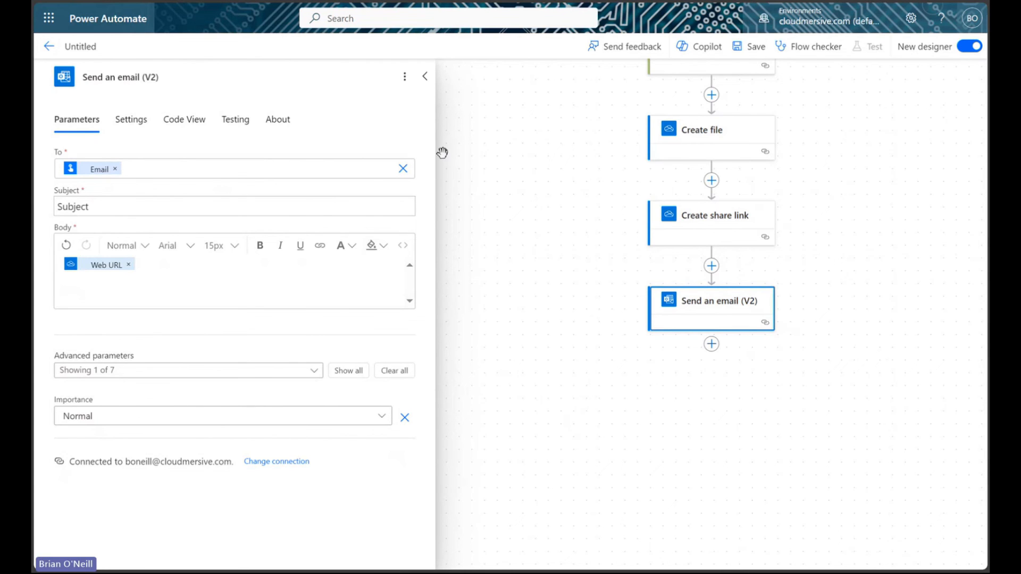
left_click(424, 76)
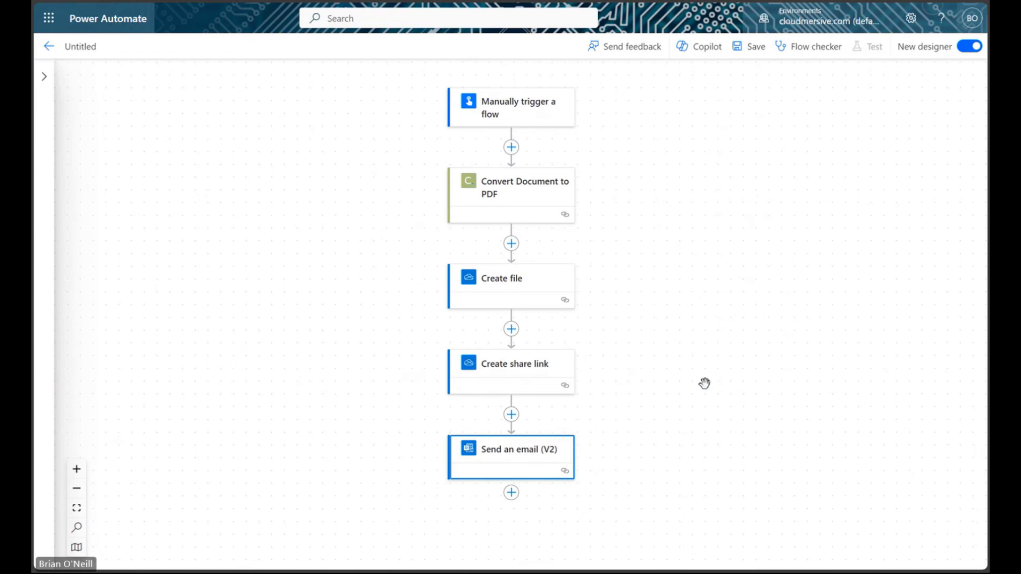
mouse_move(740, 288)
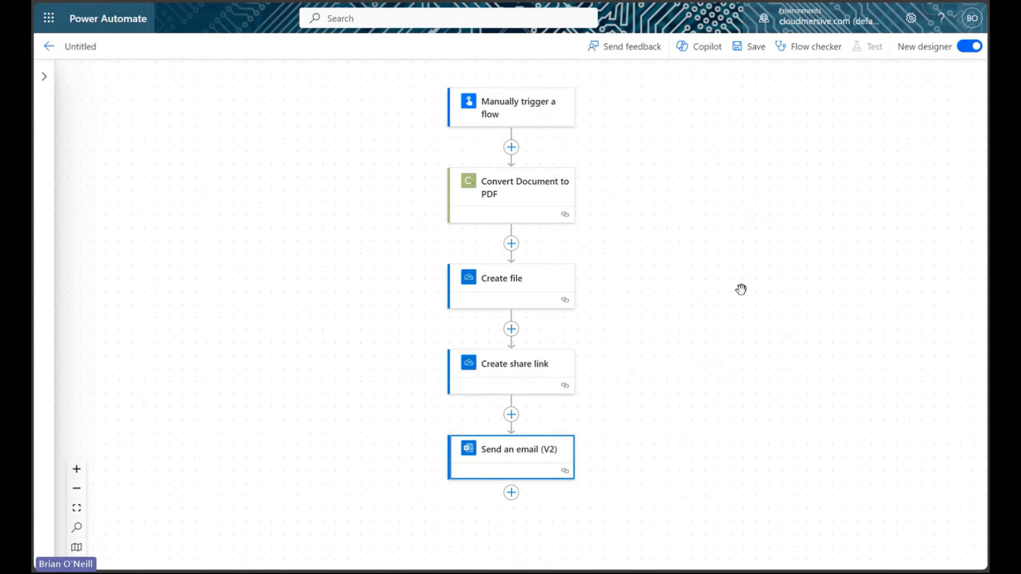
- Save the flow and test-run it with Lorem Ipsum 1.docx, your email, and name 'new file'
left_click(749, 46)
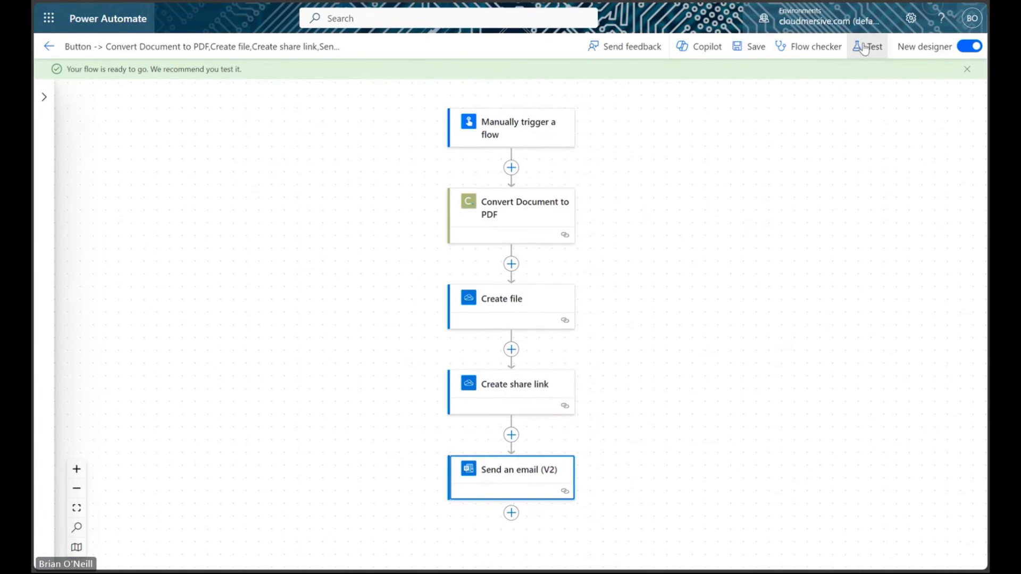
left_click(870, 46)
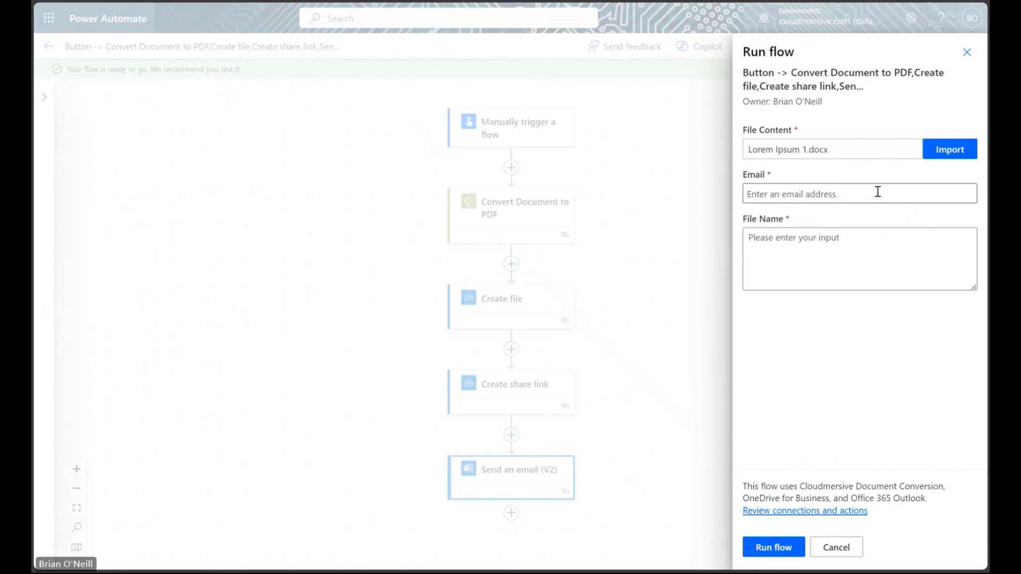
type("bone")
type("new")
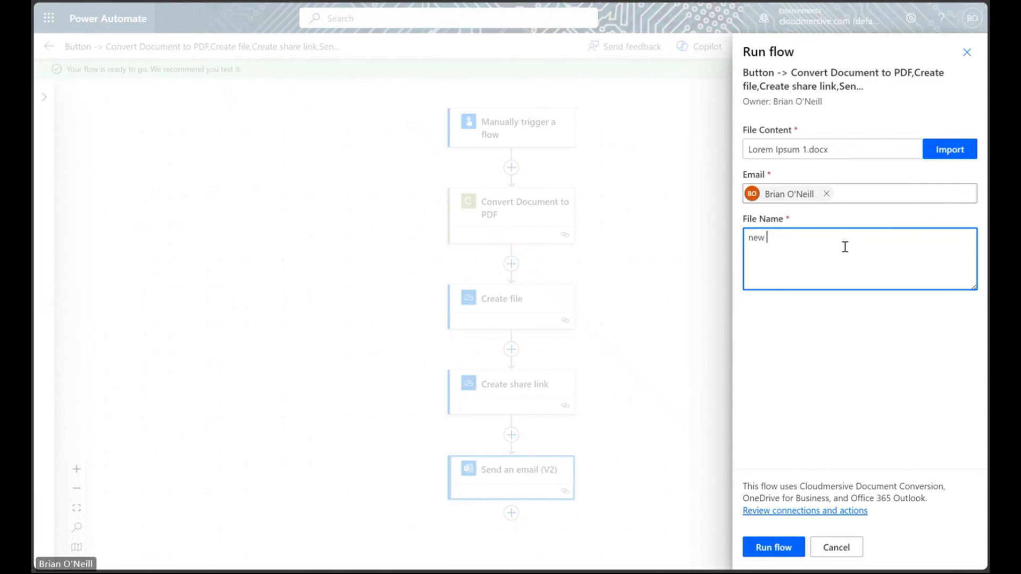
type("file")
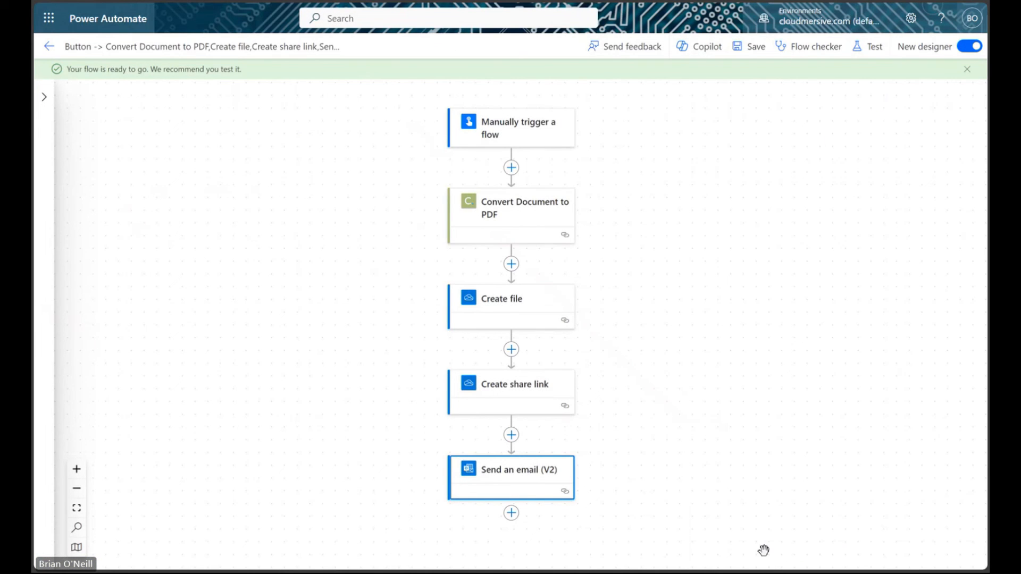
left_click(878, 46)
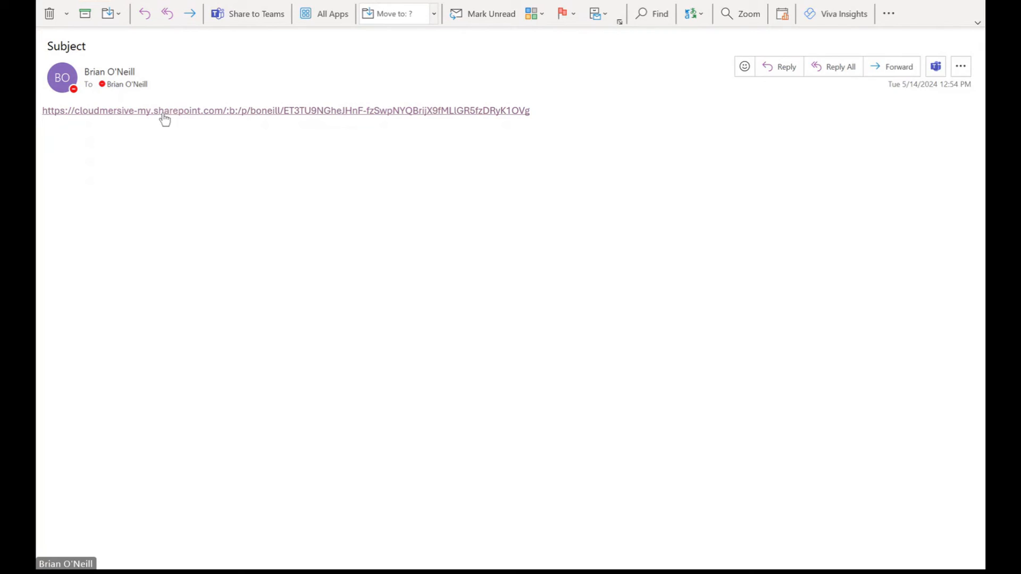
- Open the SharePoint link in the received Outlook email to view new file.pdf
left_click(165, 110)
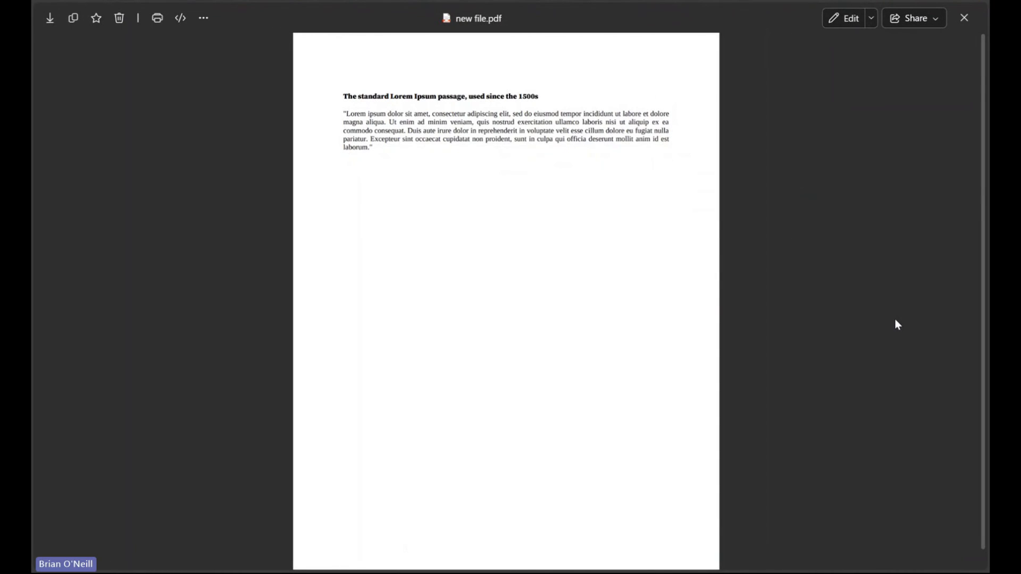